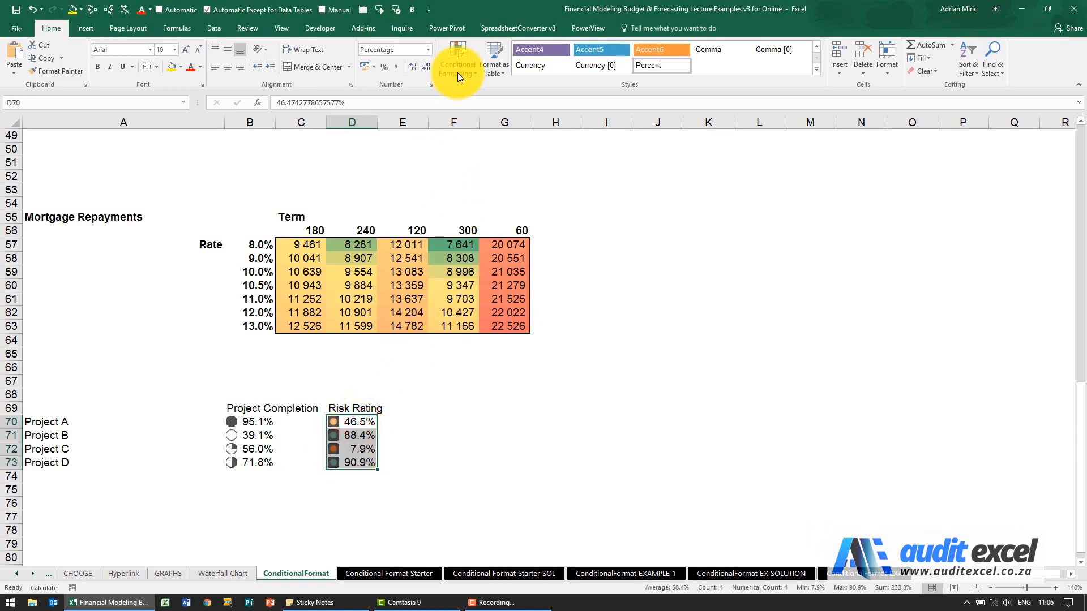
- Edit the Risk Rating icon rule and reverse the traffic-light icon order so red marks the highest values
left_click(457, 59)
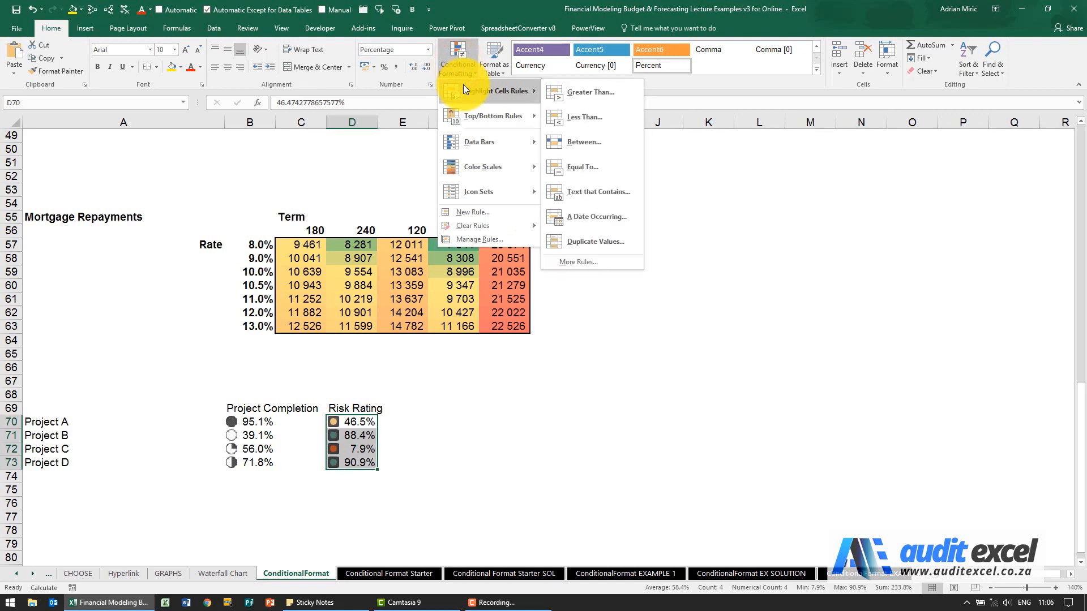
mouse_move(479, 191)
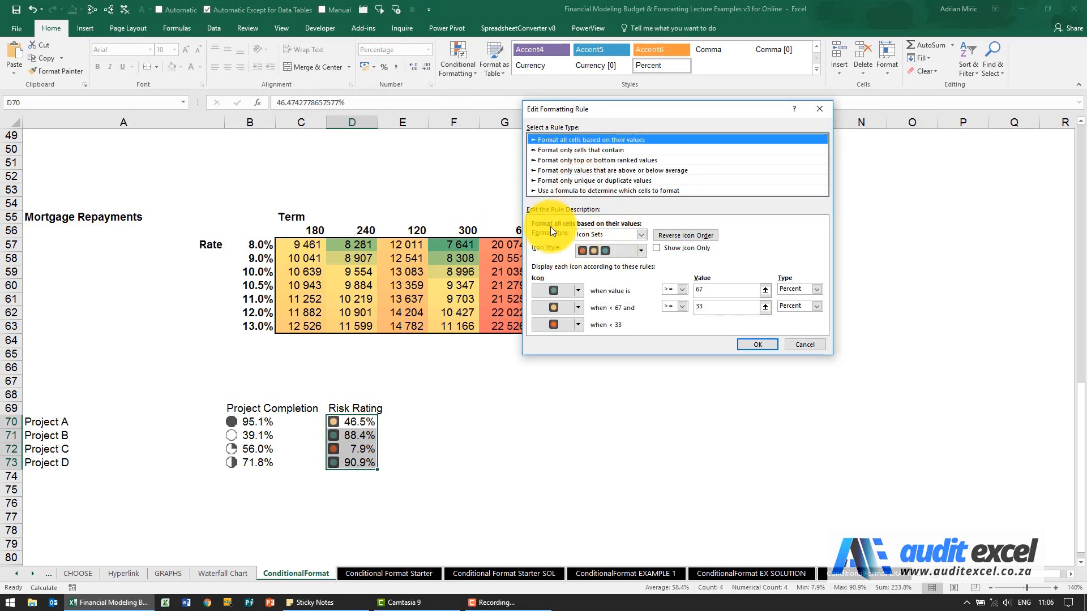
left_click(639, 234)
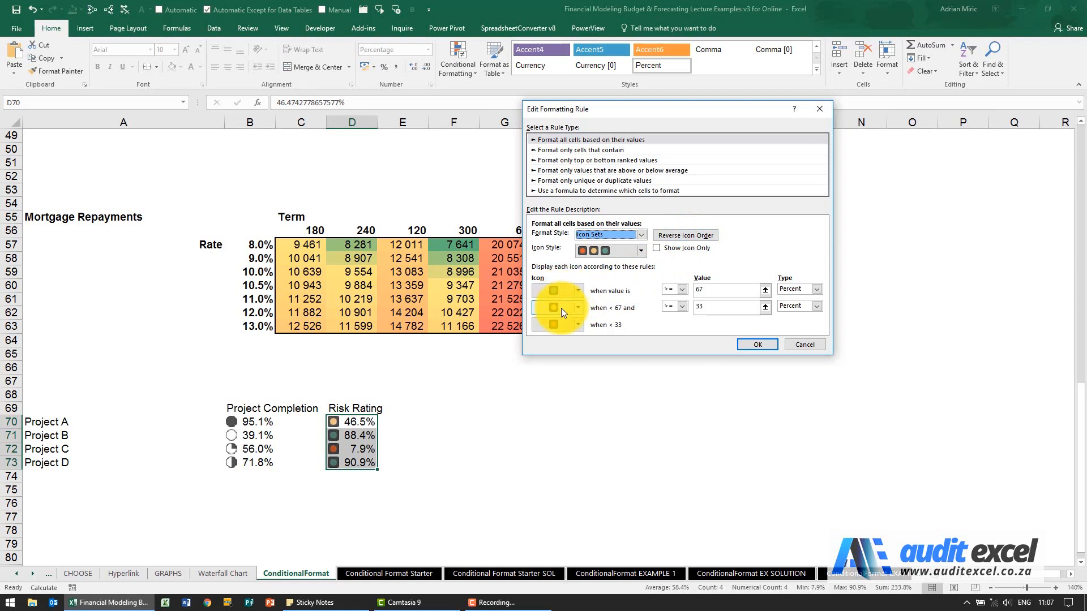
left_click(684, 235)
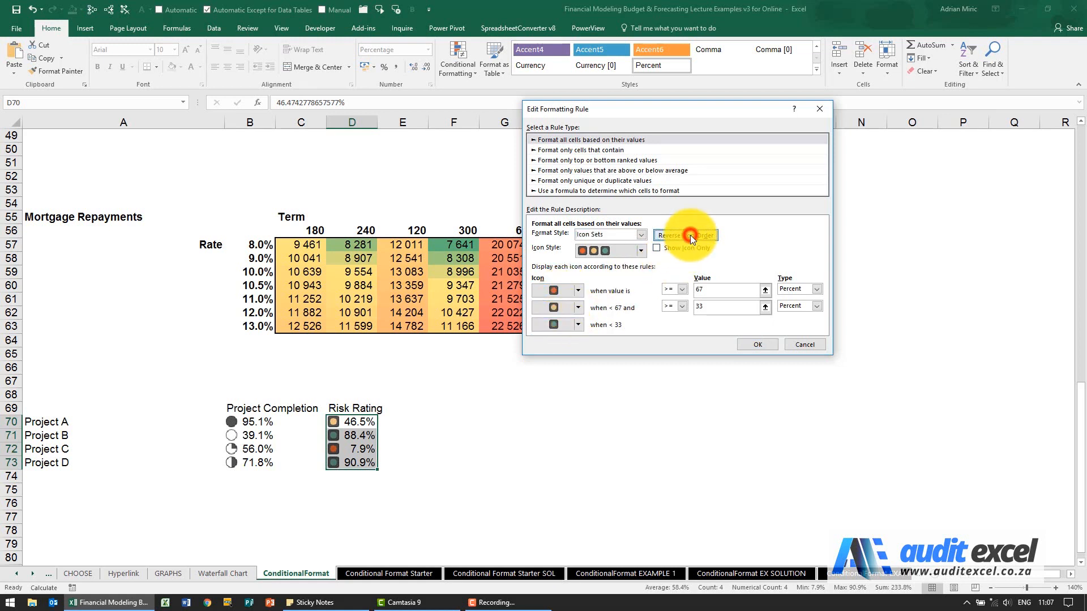
left_click(684, 235)
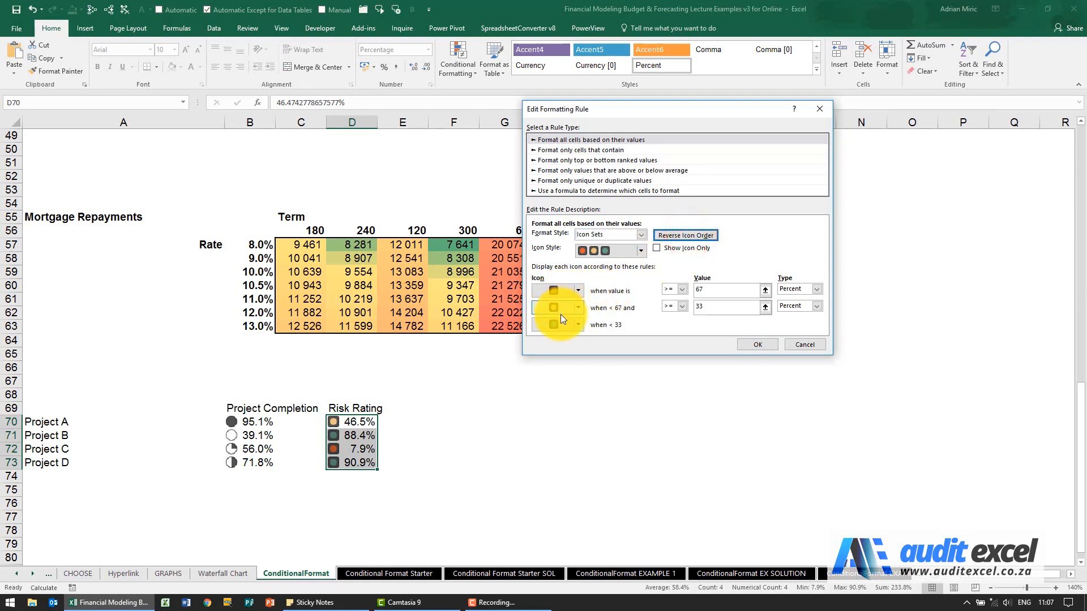
left_click(756, 344)
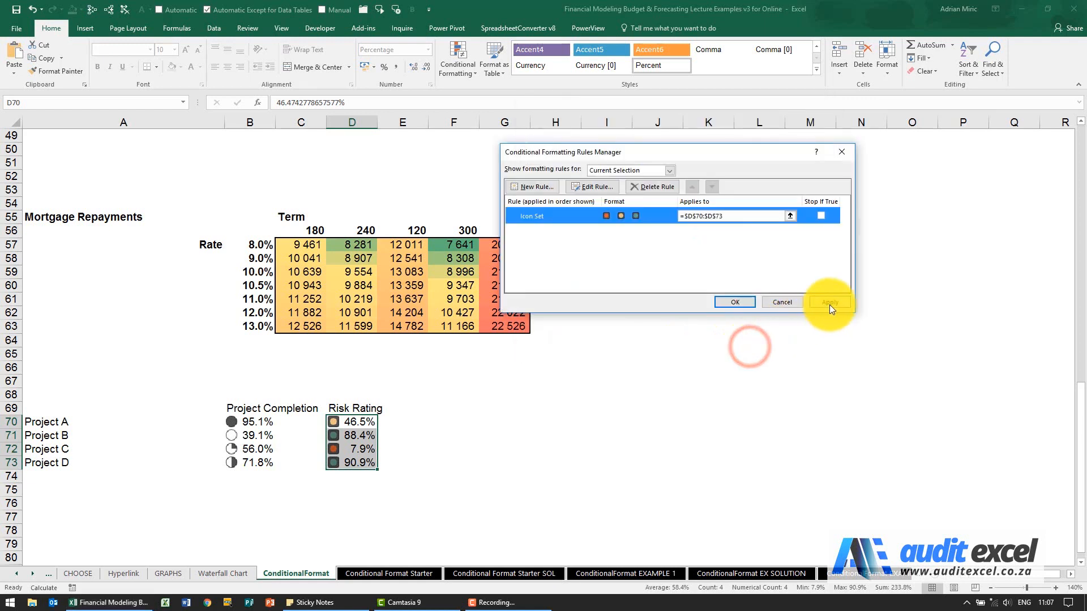
- Apply the reversed traffic lights to the Risk Rating cells and reopen the icon-set rule
left_click(829, 302)
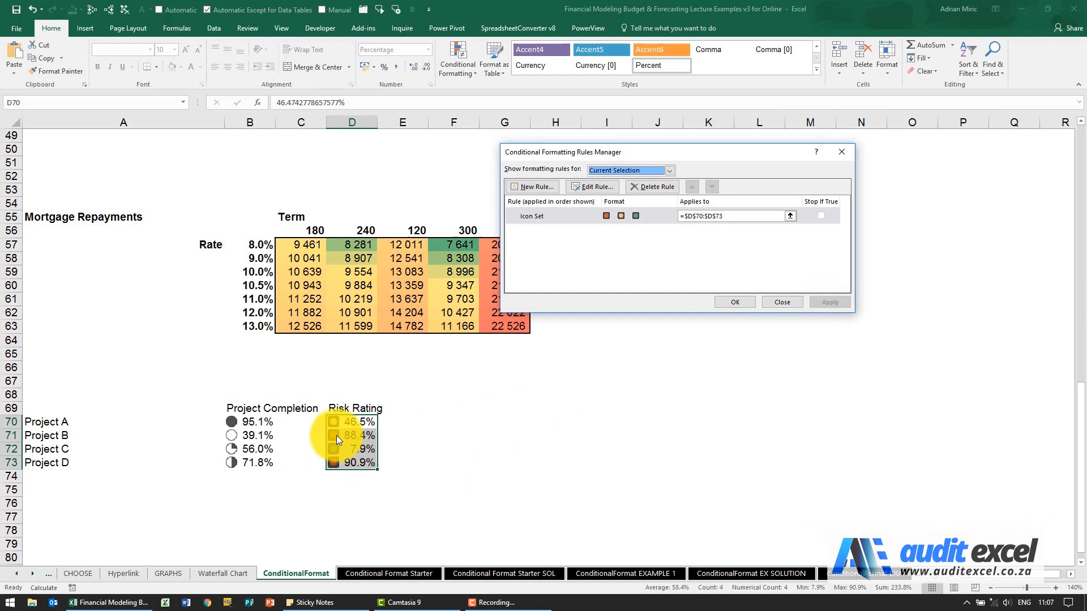
left_click(562, 215)
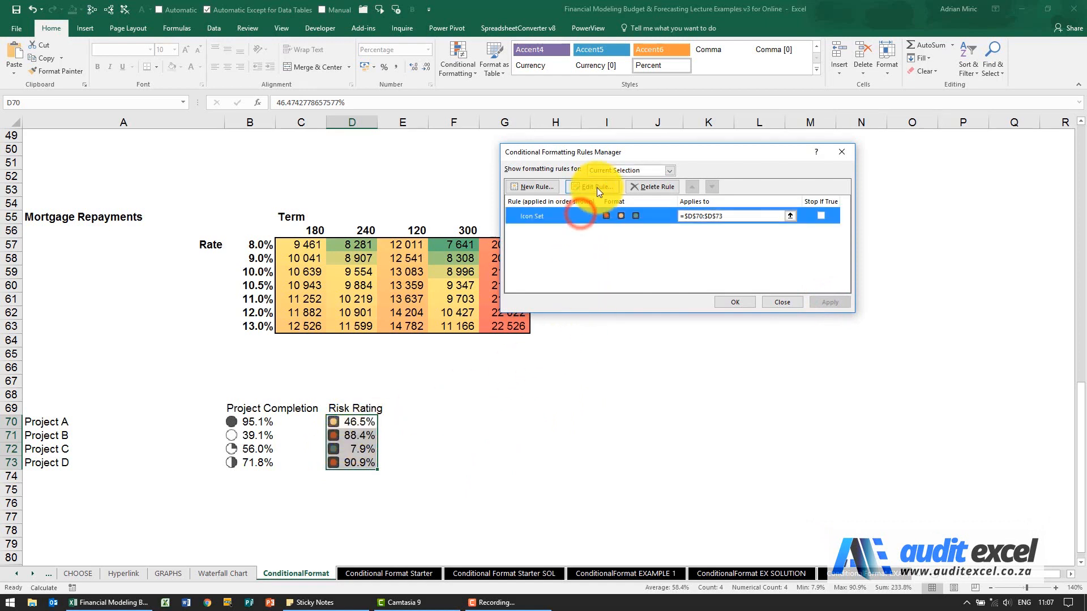
left_click(590, 186)
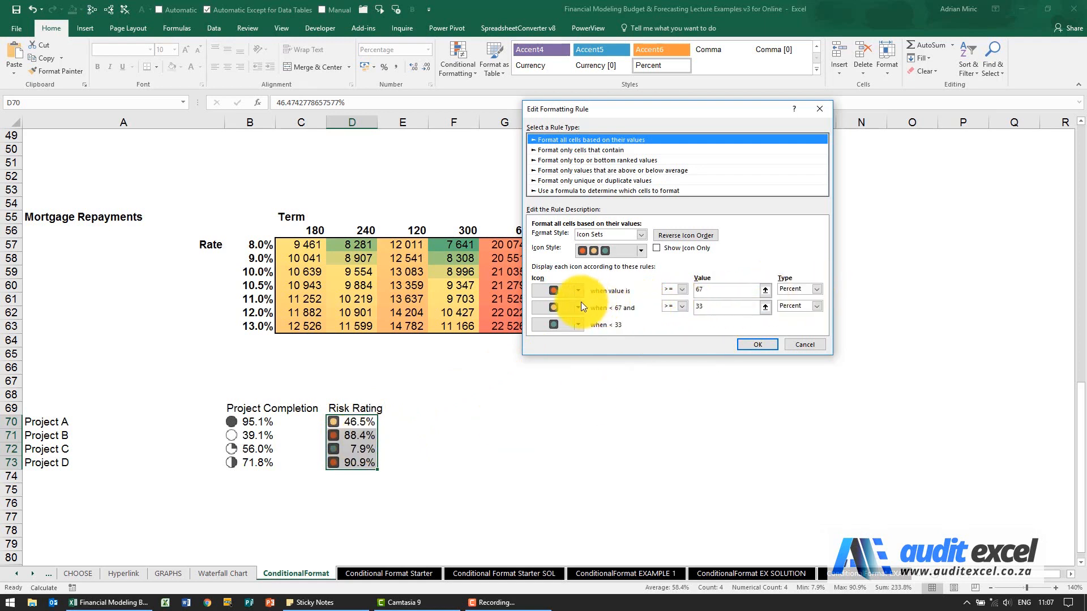
mouse_move(645, 298)
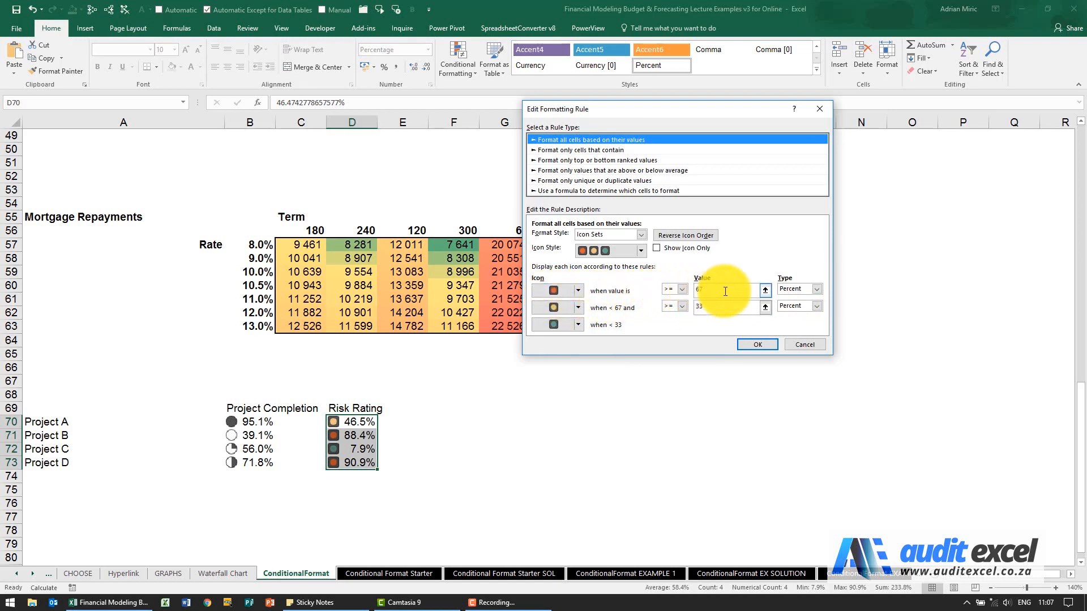
mouse_move(487, 410)
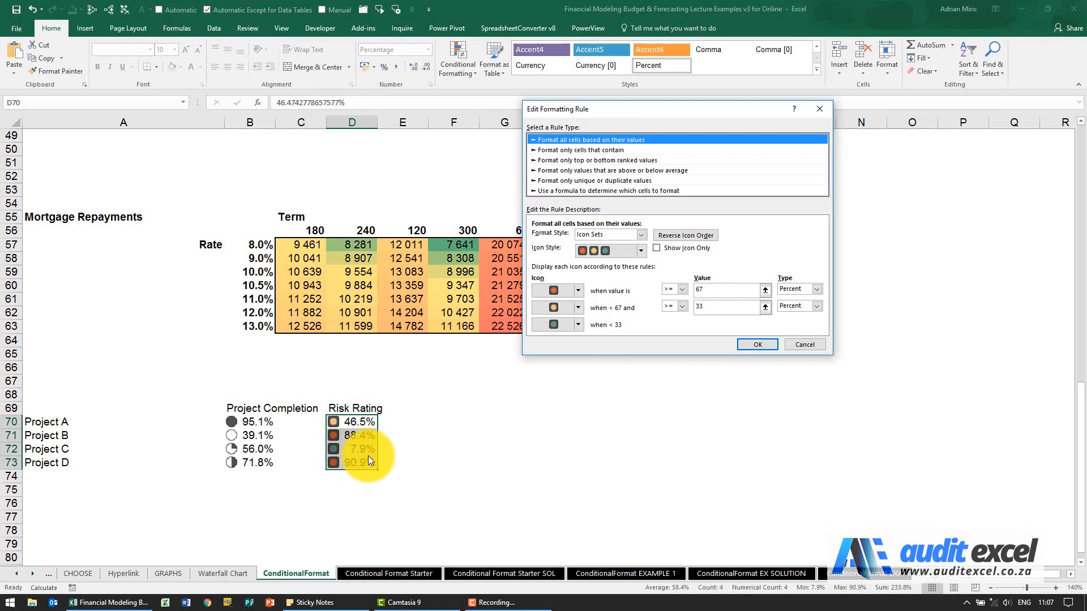
mouse_move(368, 463)
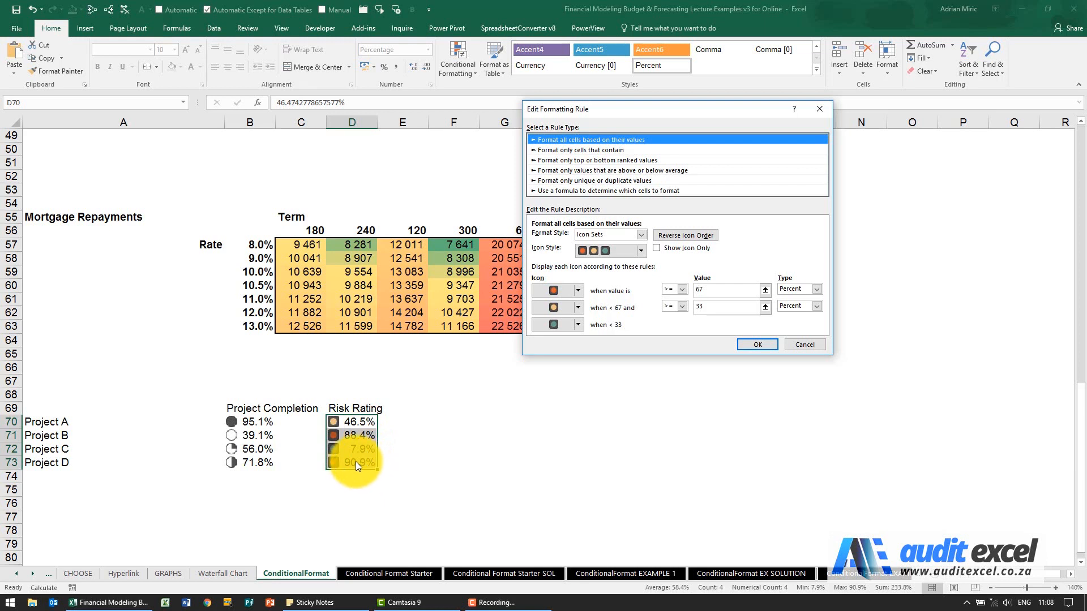
mouse_move(360, 470)
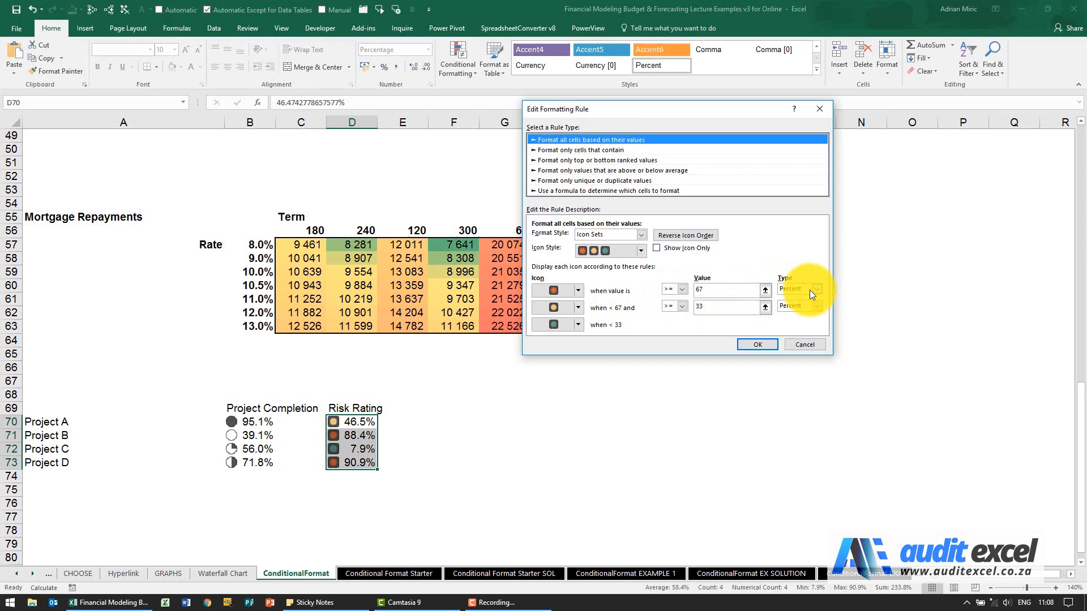
- Switch both Risk Rating thresholds from Percent to Number, entering 0.1 for the second threshold
left_click(818, 290)
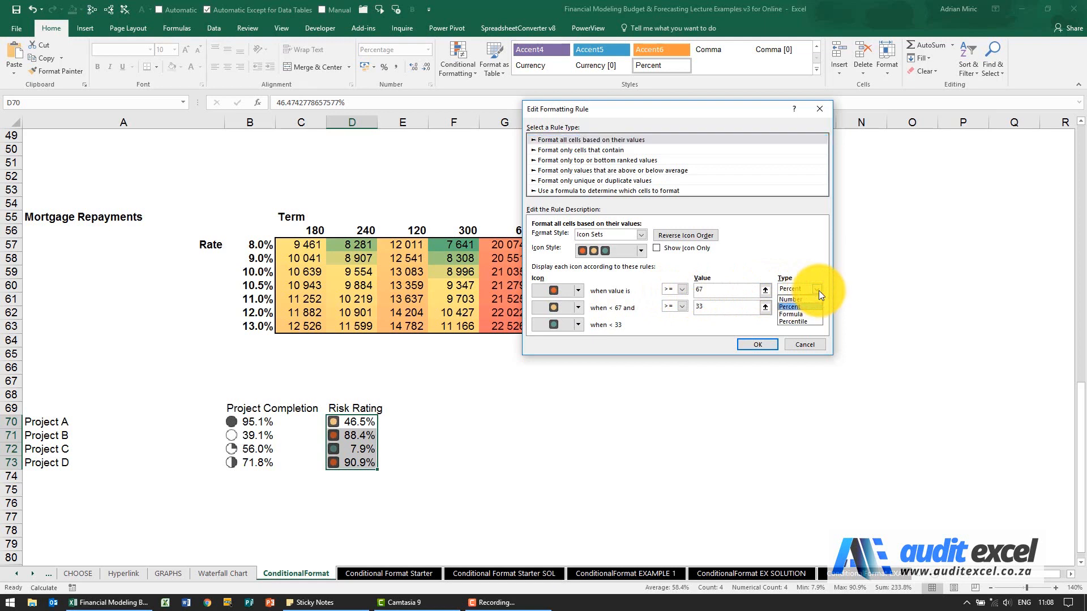
left_click(790, 299)
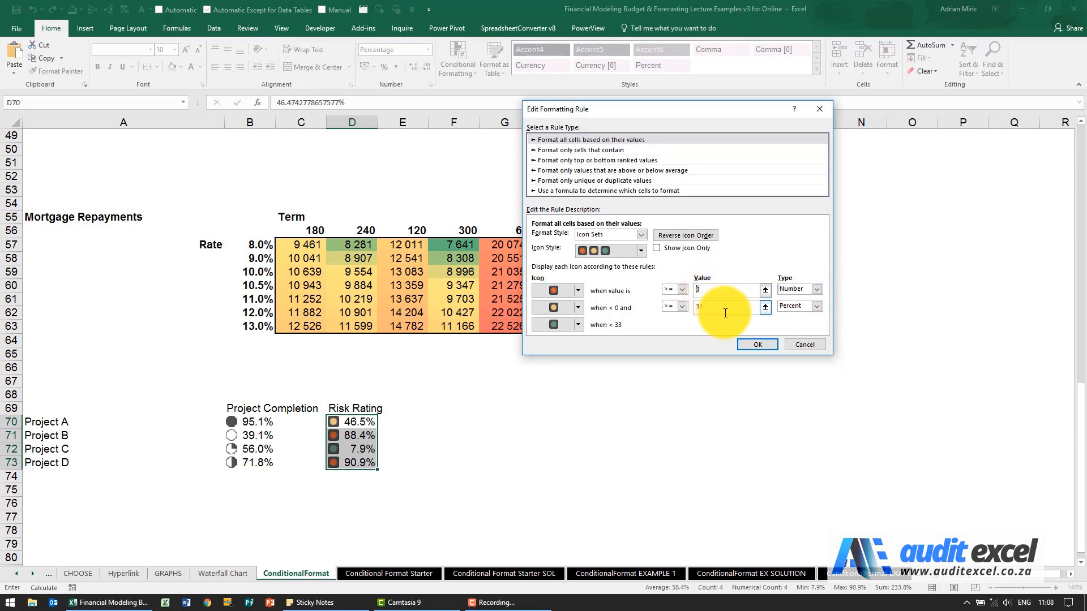
type("0.90")
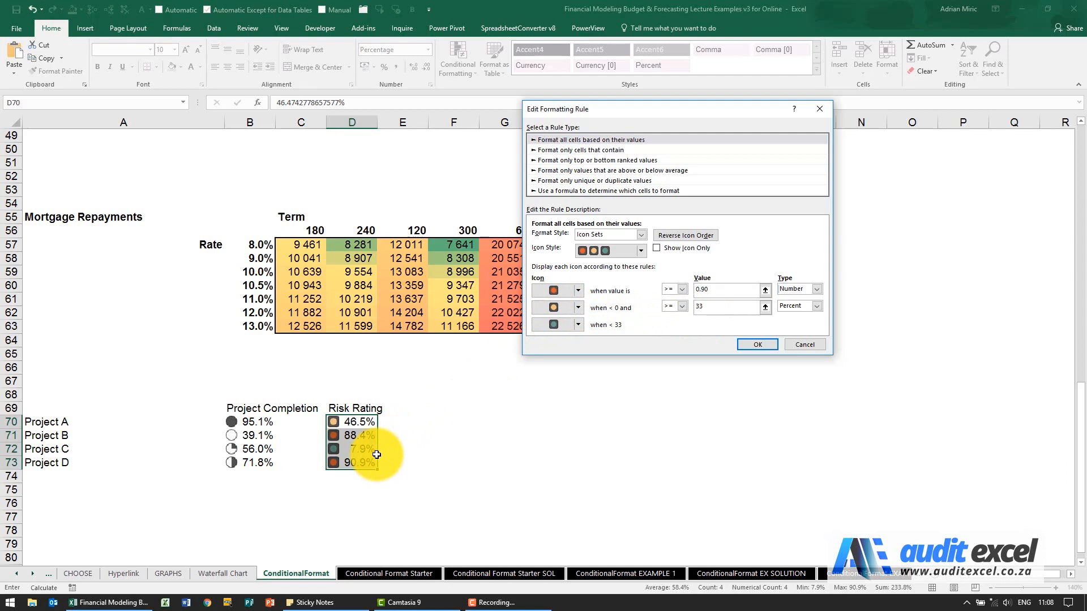
left_click(728, 289)
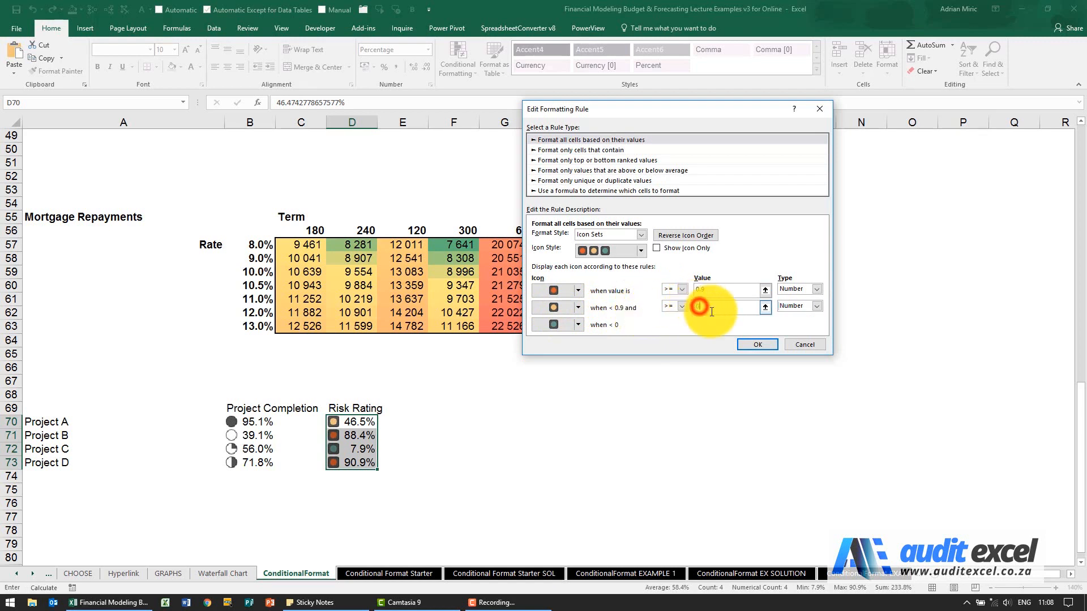
type("0.1")
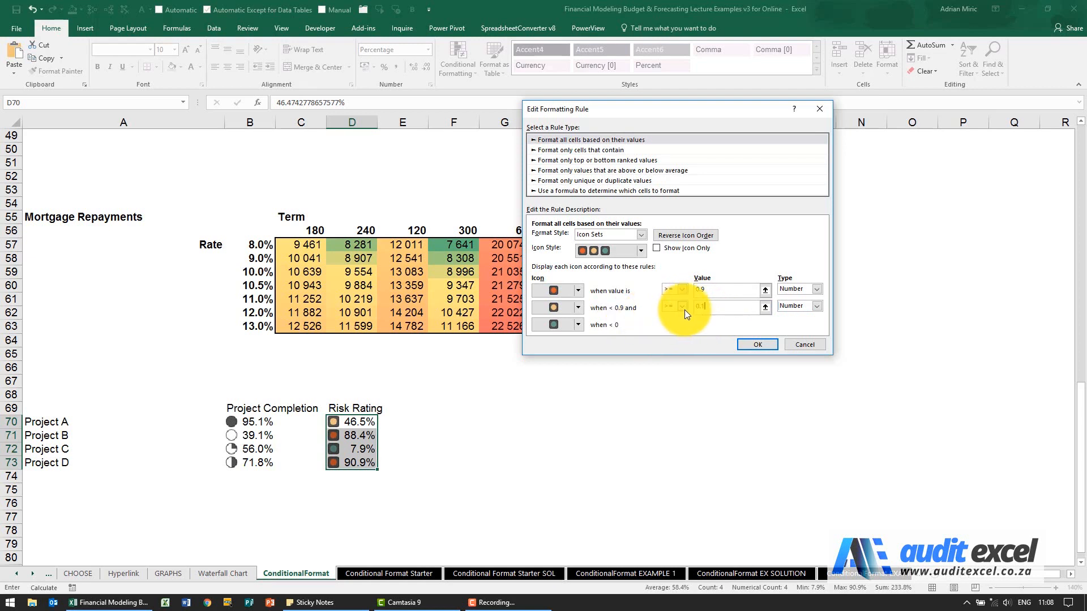
left_click(815, 305)
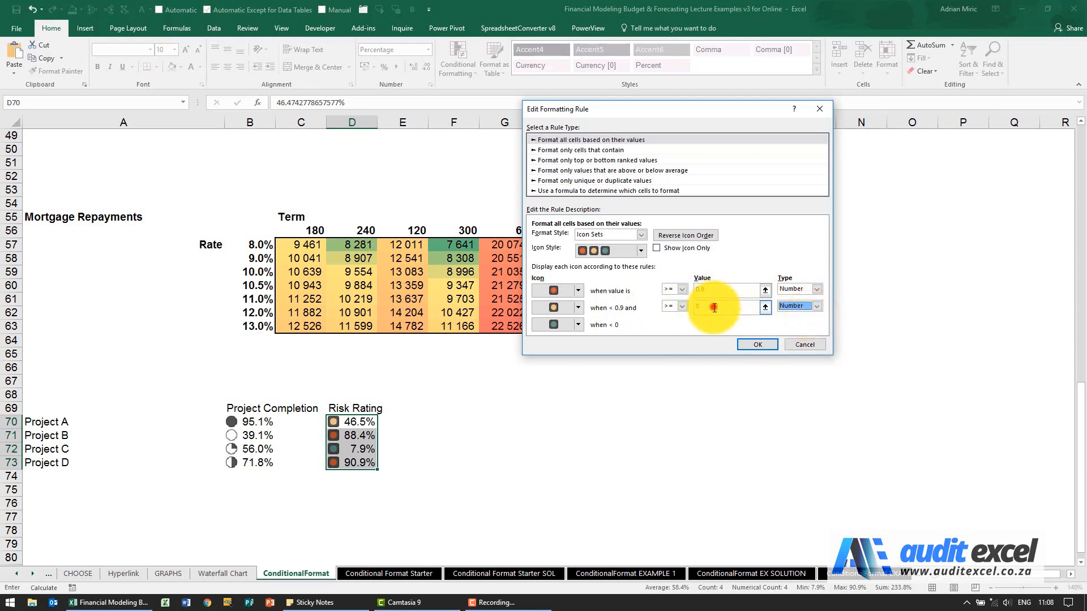
type("0.1")
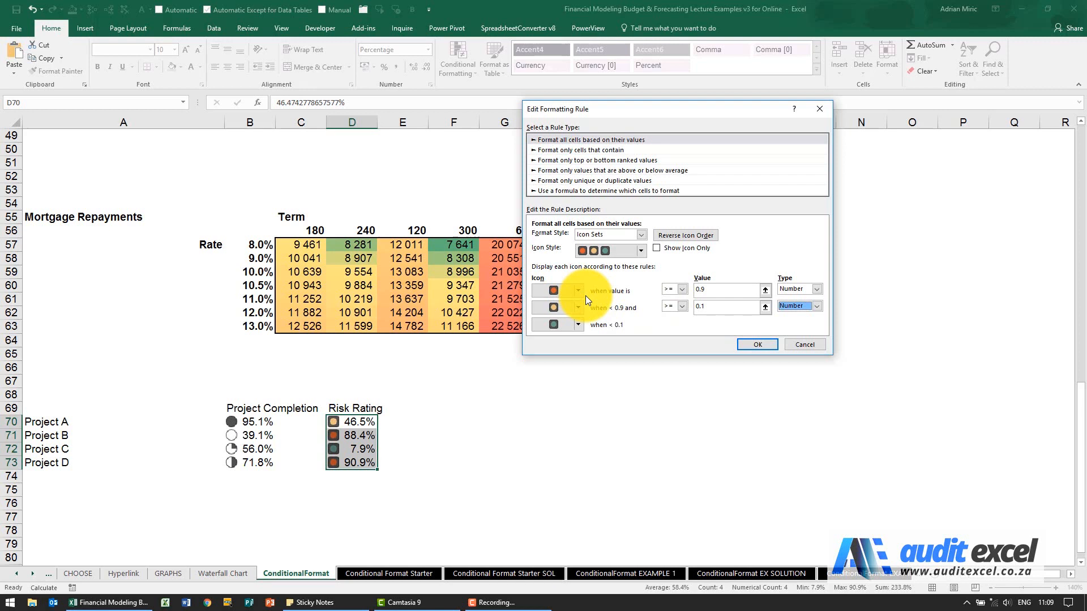
mouse_move(645, 296)
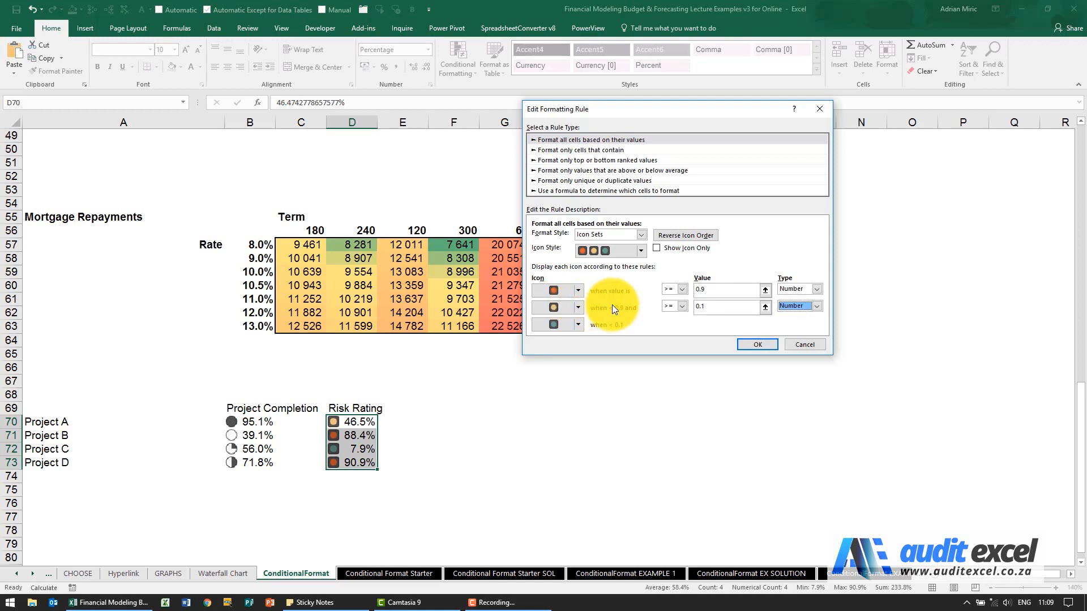
- Set the top threshold to 0.9 with 0.1 below and confirm the rule
left_click(724, 290)
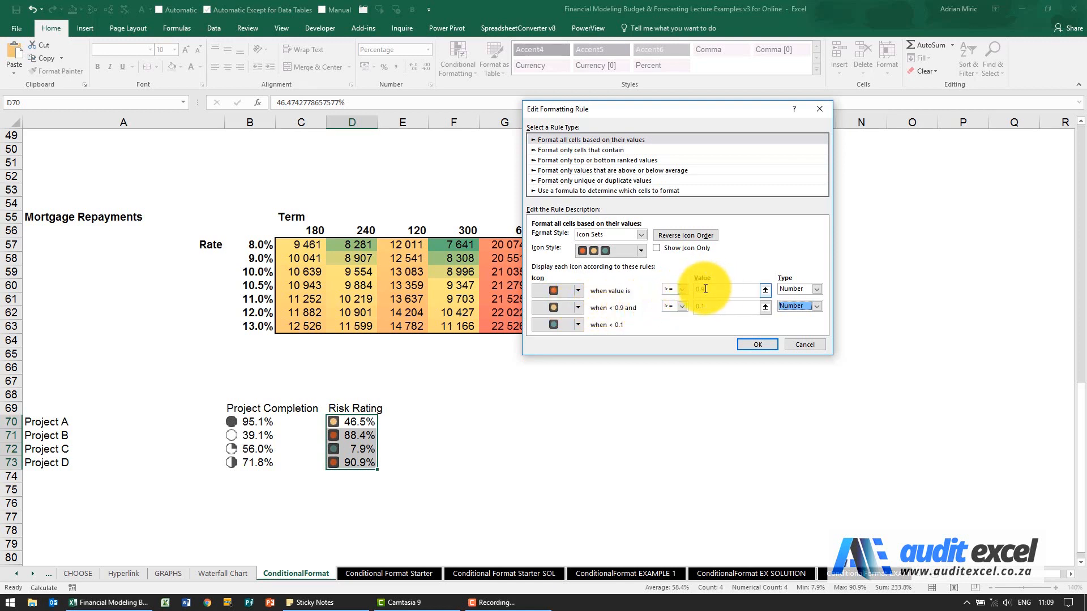
type("0.9")
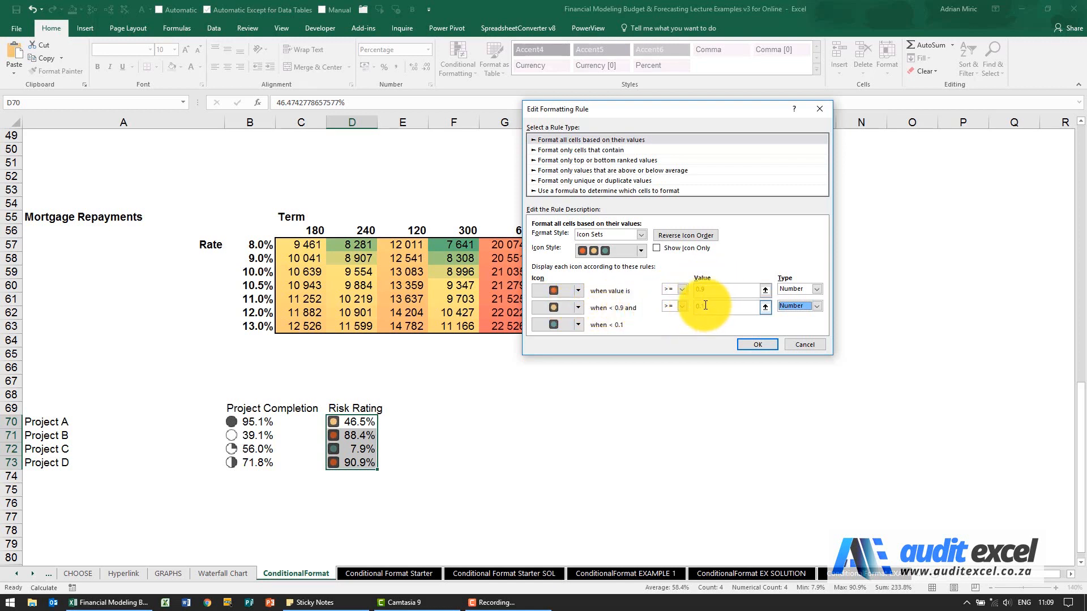
type("0.1")
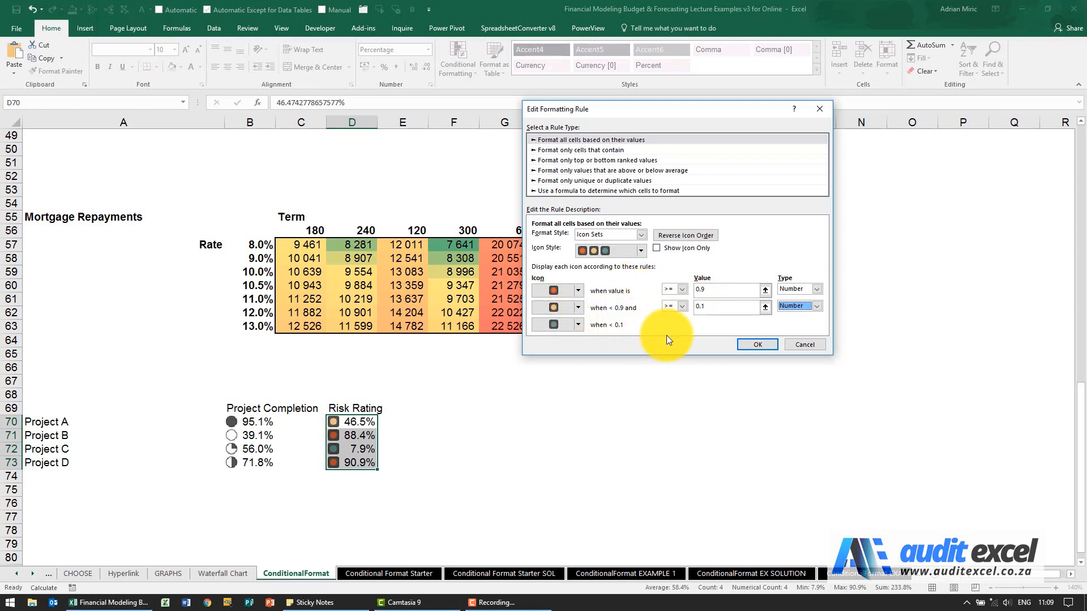
left_click(757, 344)
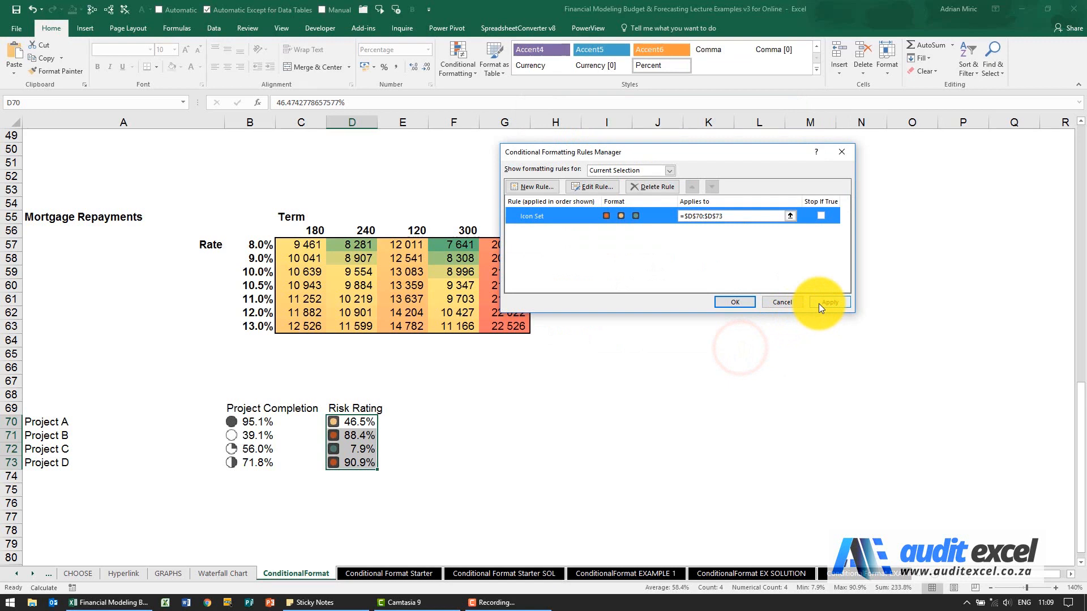
- Apply the 0.9/0.1 rule, close the Rules Manager and select the Project Completion cells B70:B73
left_click(829, 301)
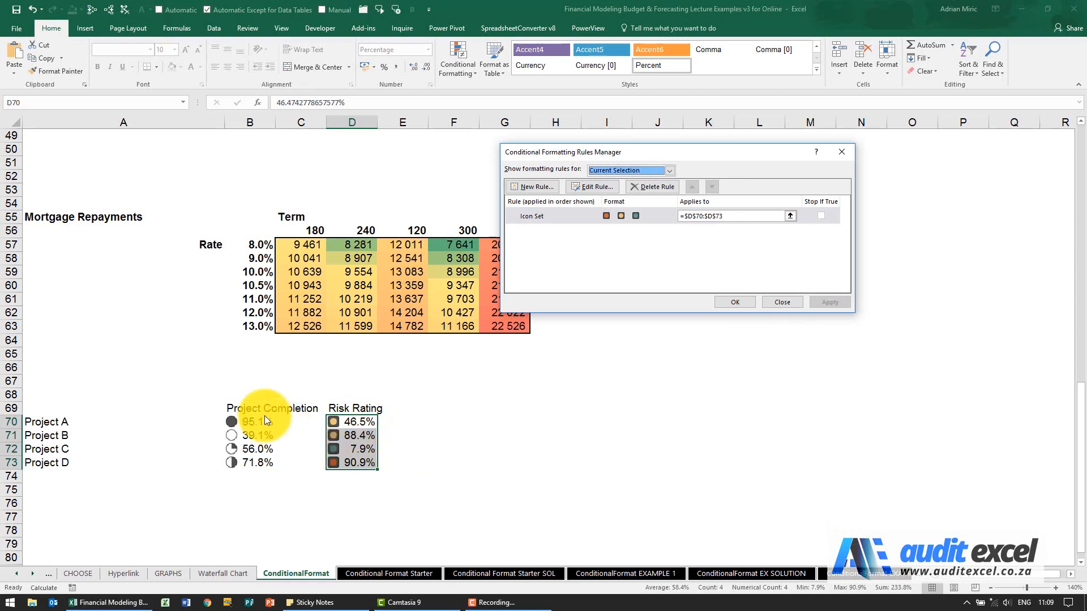
left_click(734, 301)
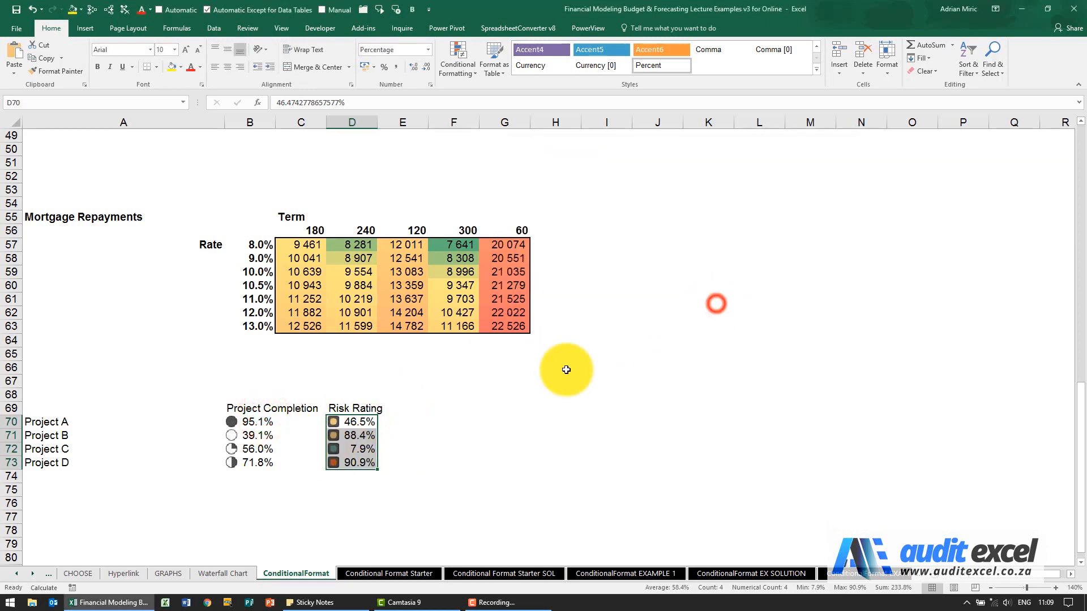
left_click(250, 422)
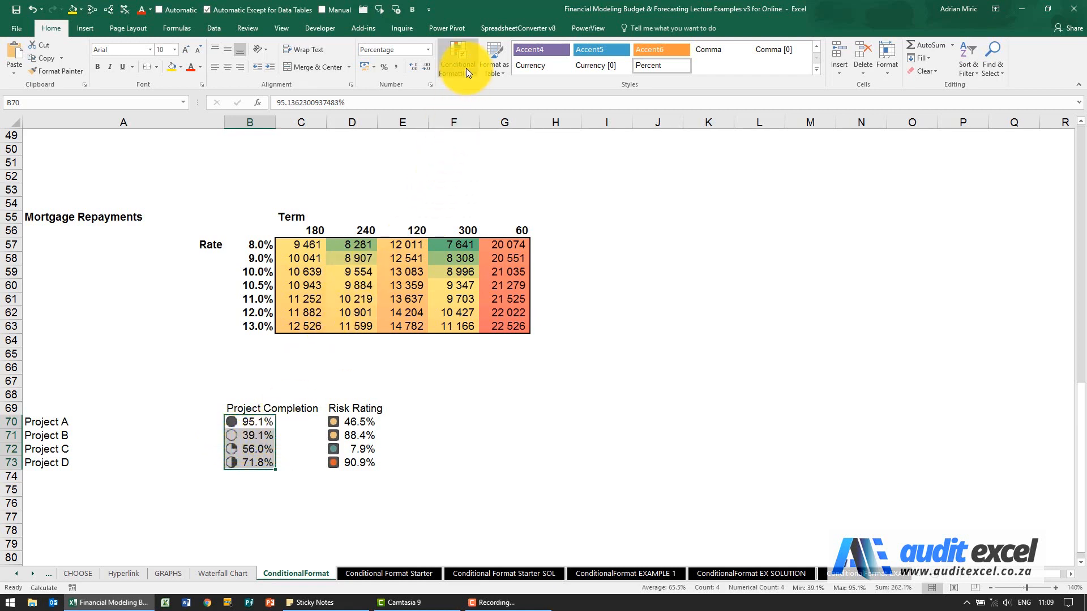
- Edit the Project Completion pie rule to number thresholds 0.8, 0.6, 0.4 and 0.2 and apply it
left_click(457, 58)
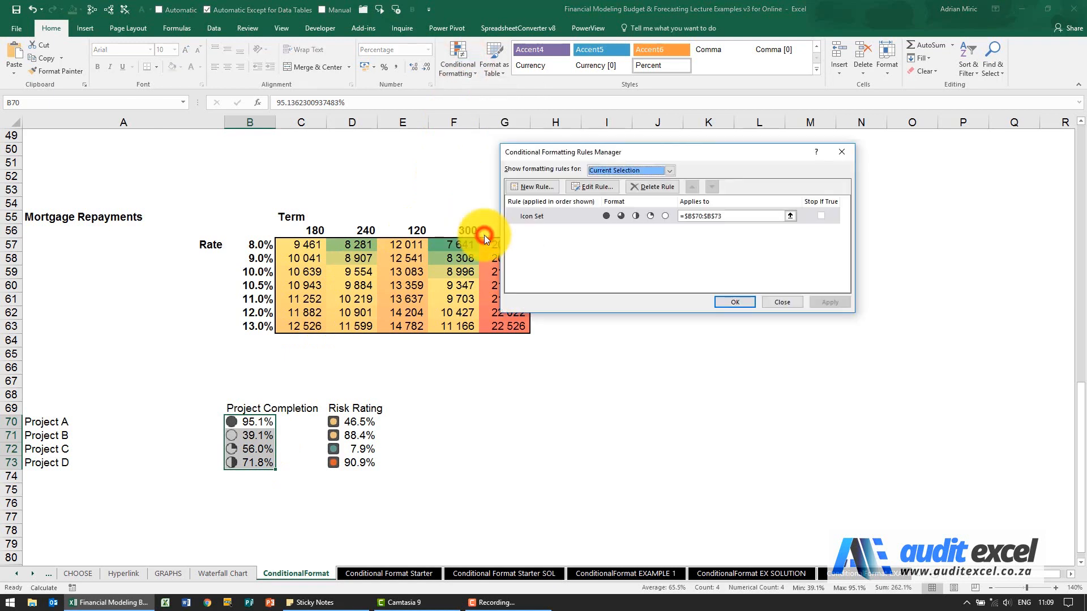
left_click(591, 186)
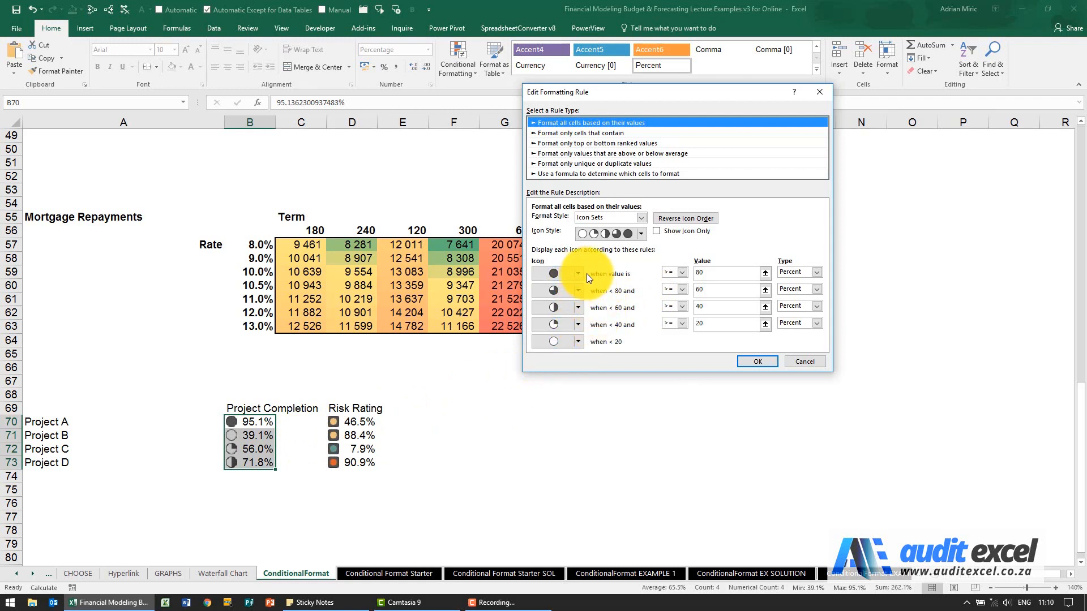
mouse_move(637, 318)
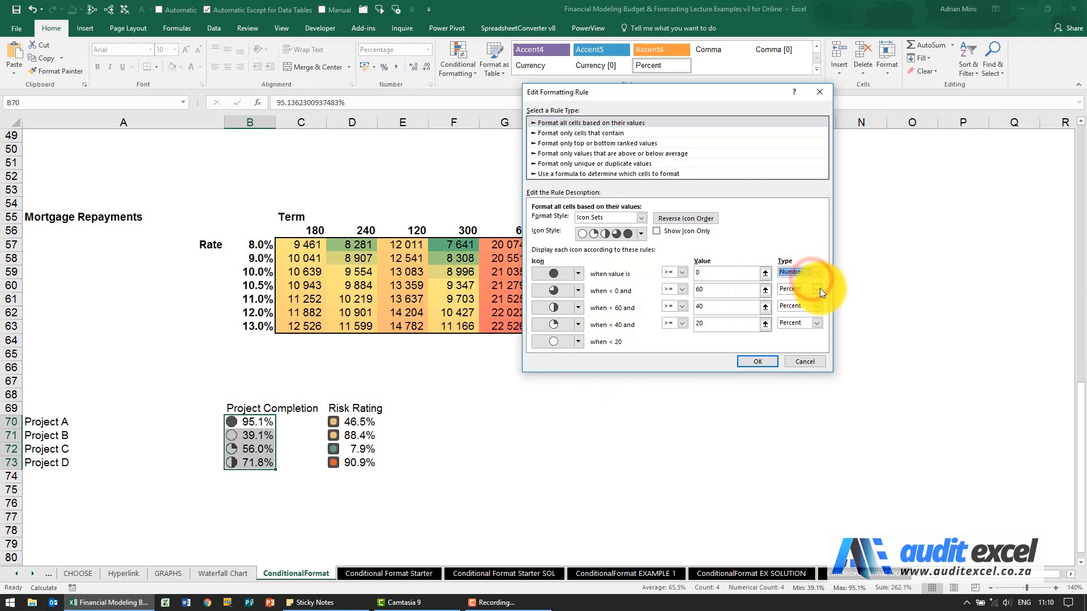
left_click(816, 307)
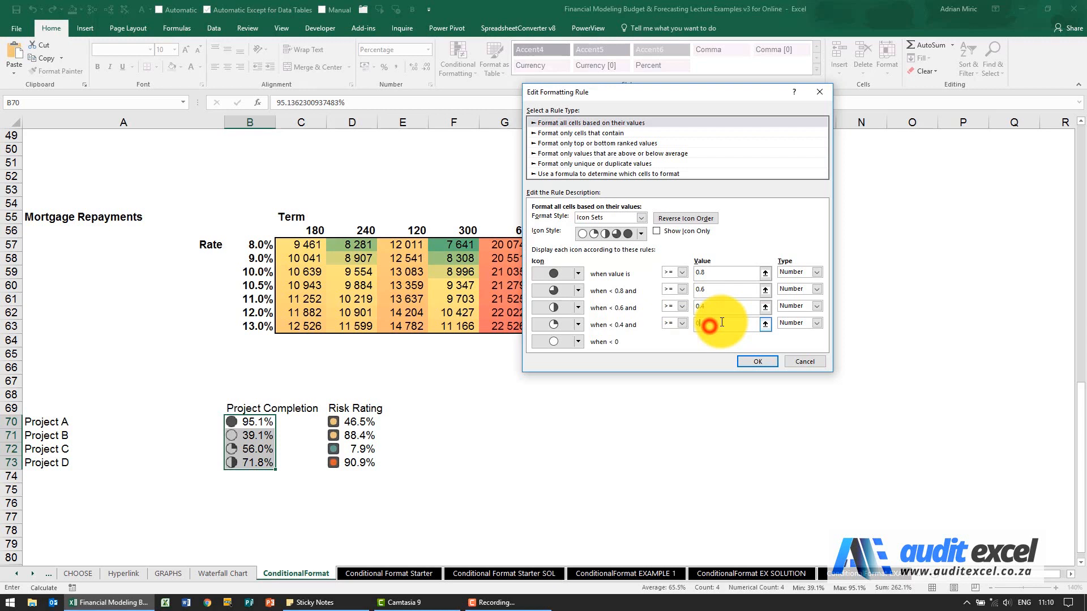
left_click(728, 323)
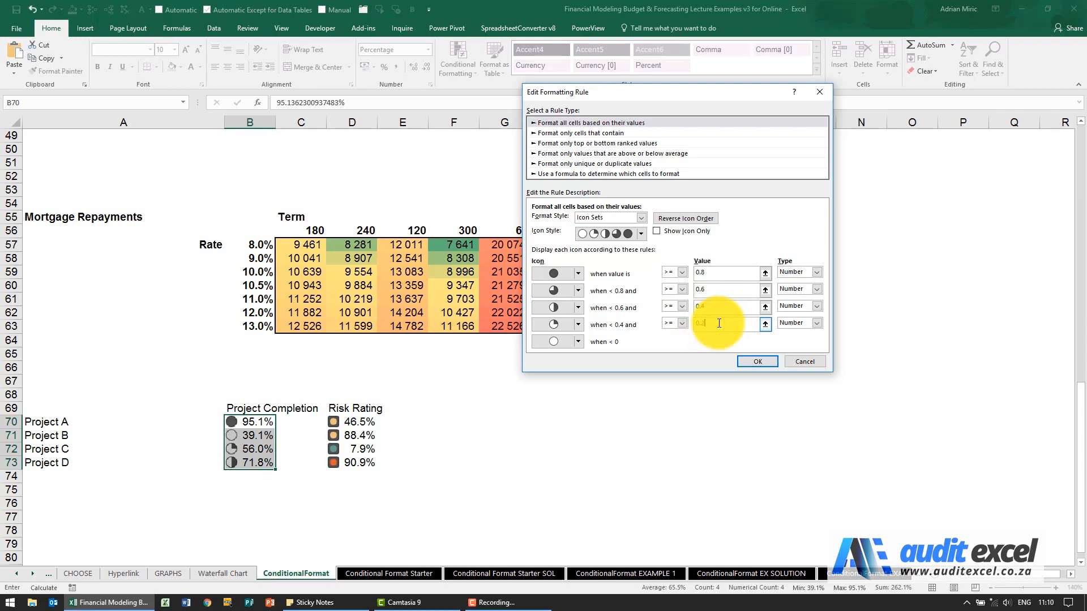
left_click(756, 362)
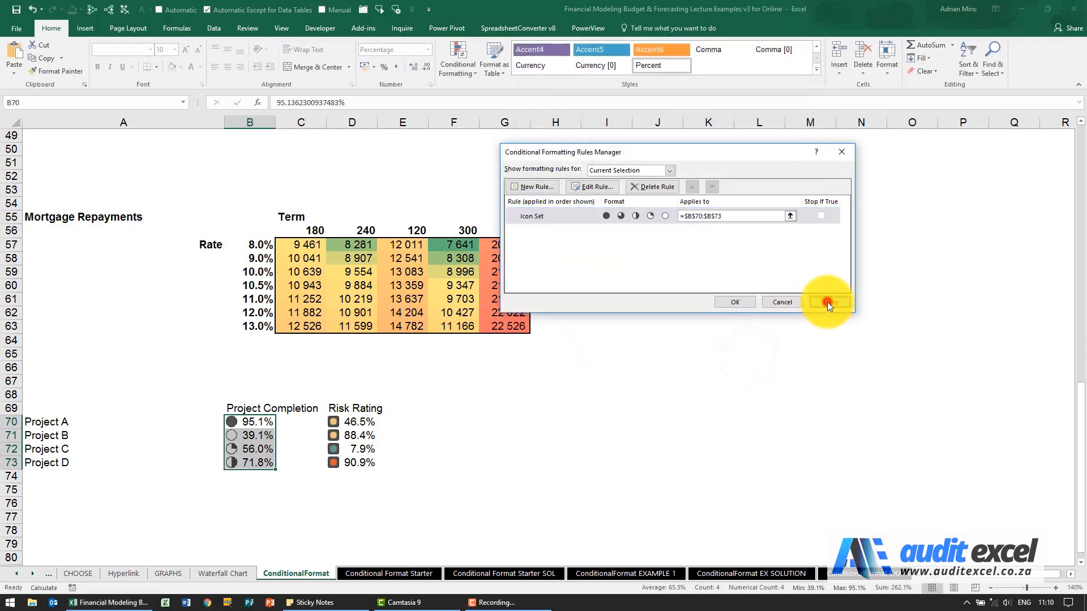
left_click(829, 302)
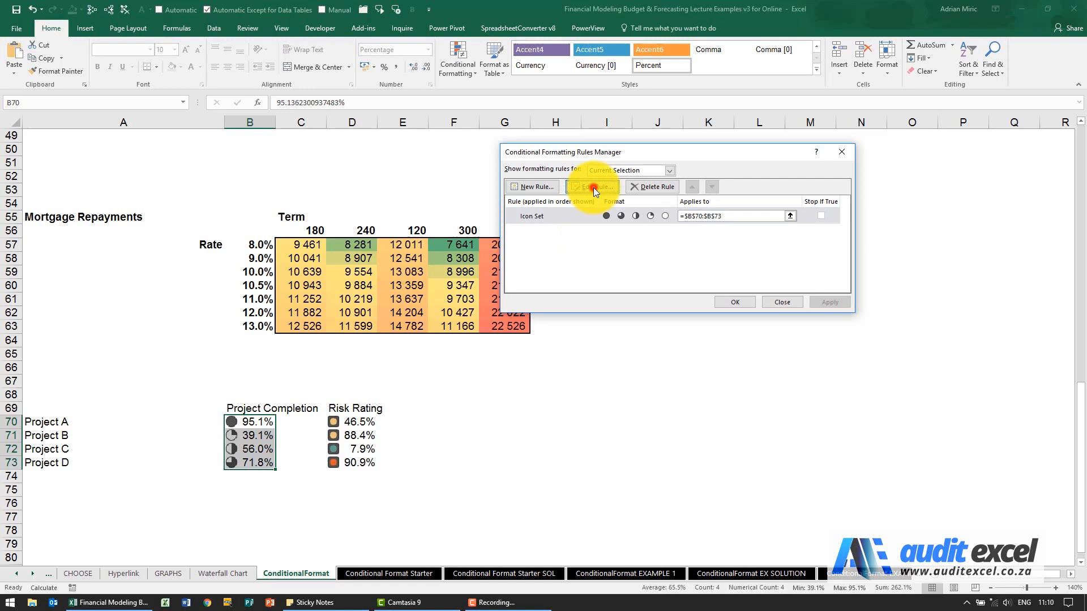
- Recheck the pie thresholds and close the Rules Manager keeping the changes
left_click(591, 186)
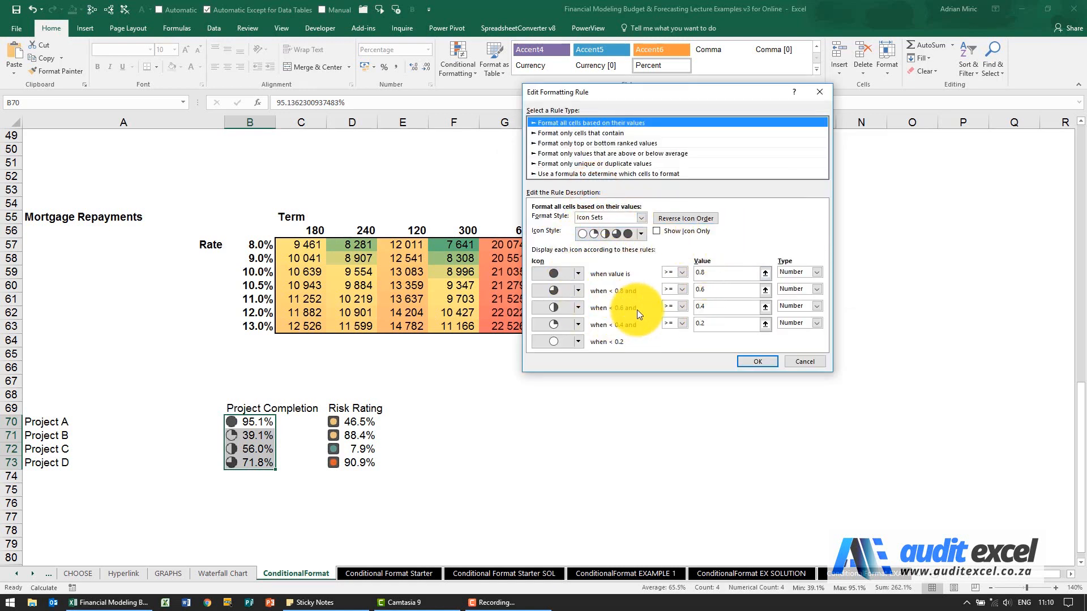
left_click(757, 361)
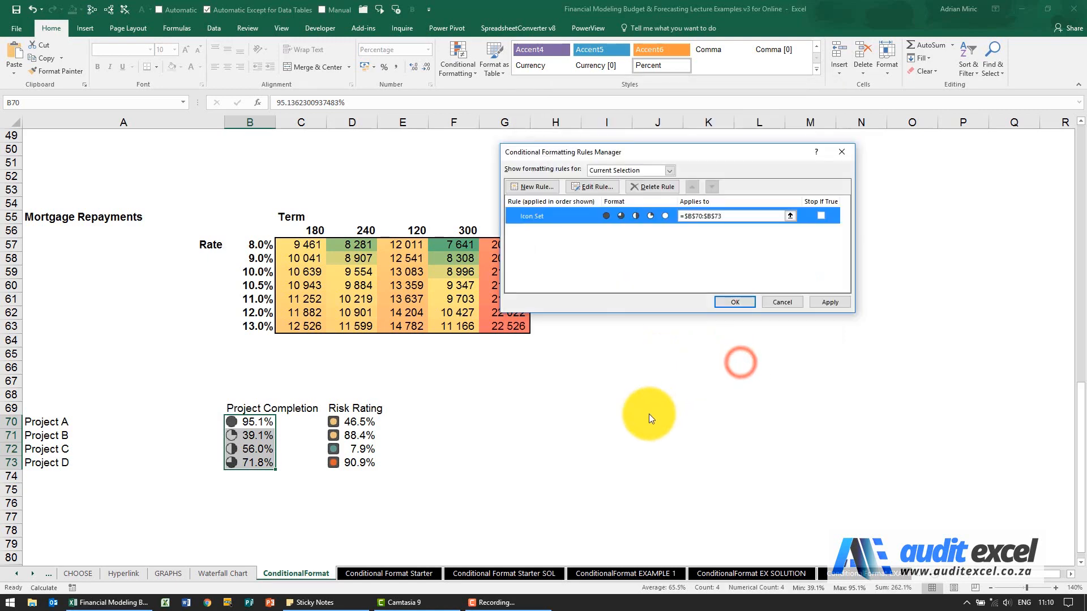
left_click(734, 303)
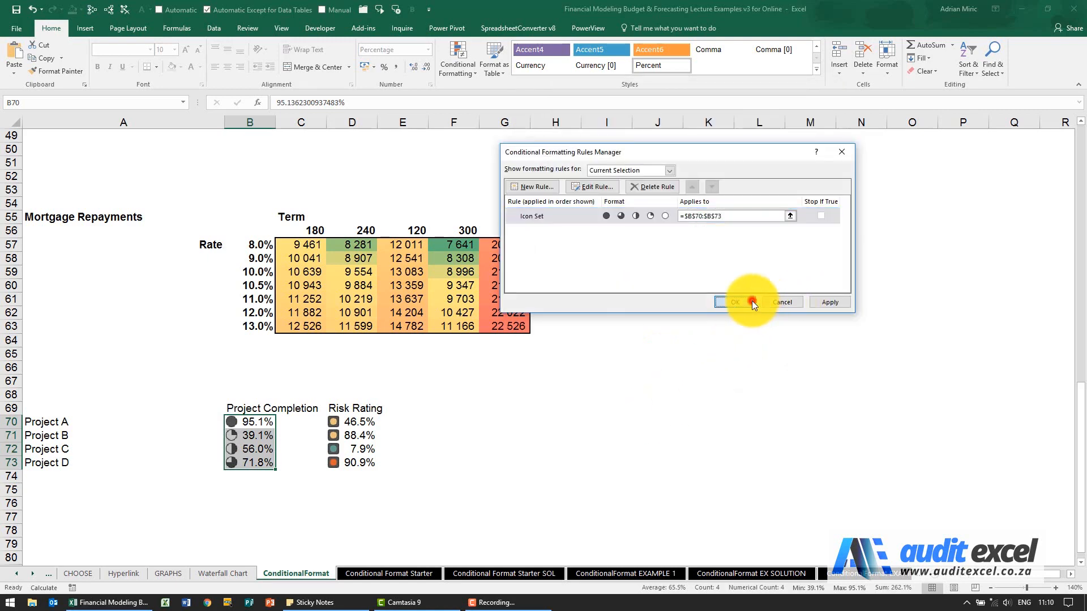
left_click(734, 302)
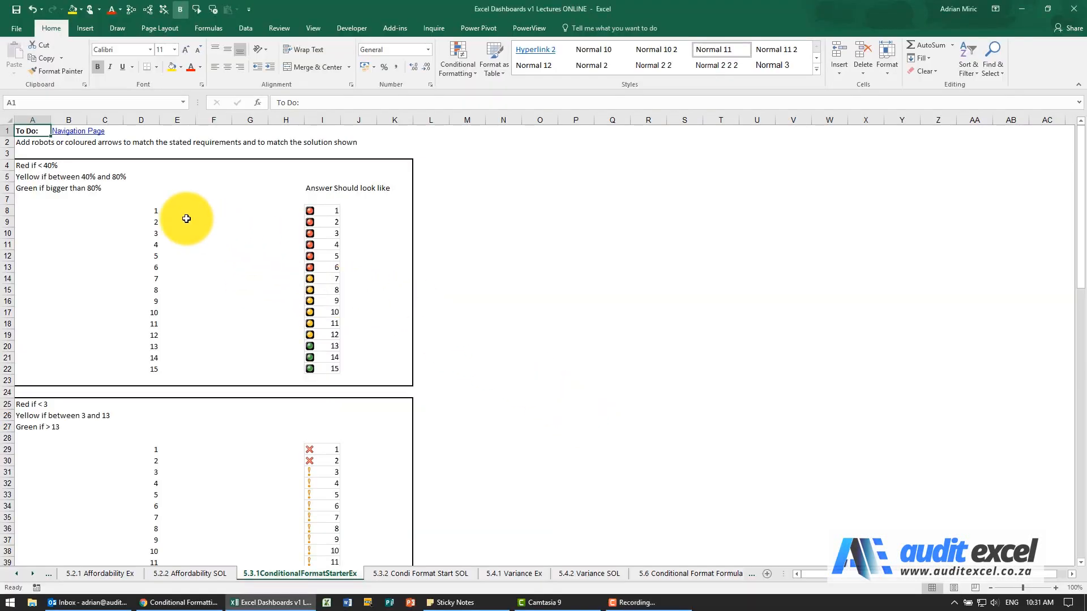
- Select the numbers 1 to 15 in D8:D22 and add the 3 Traffic Lights (Rimmed) icon set
left_click_drag(186, 220, 141, 364)
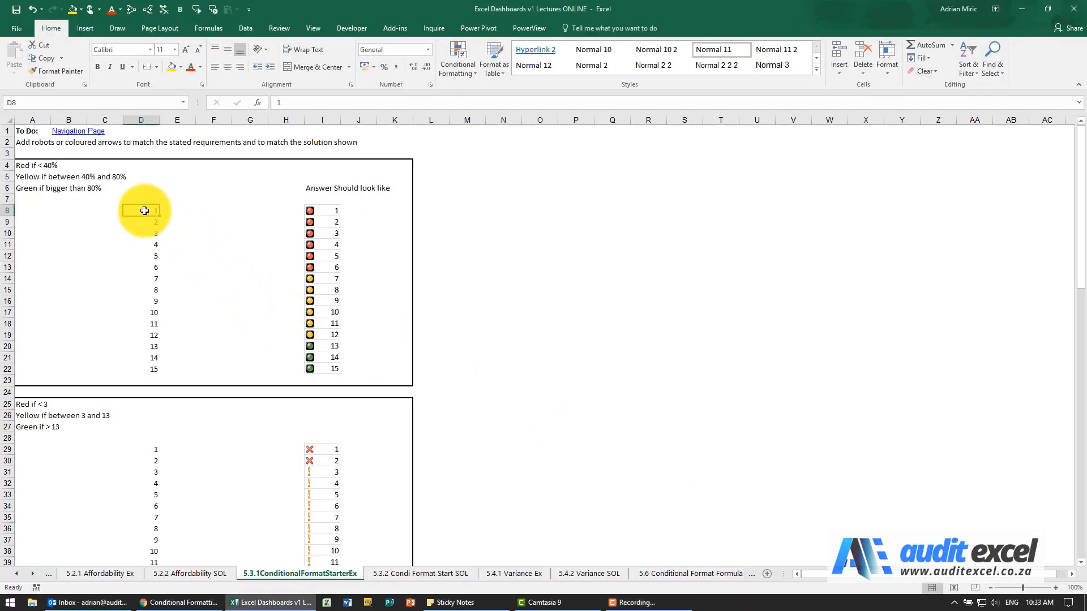
left_click_drag(144, 210, 139, 363)
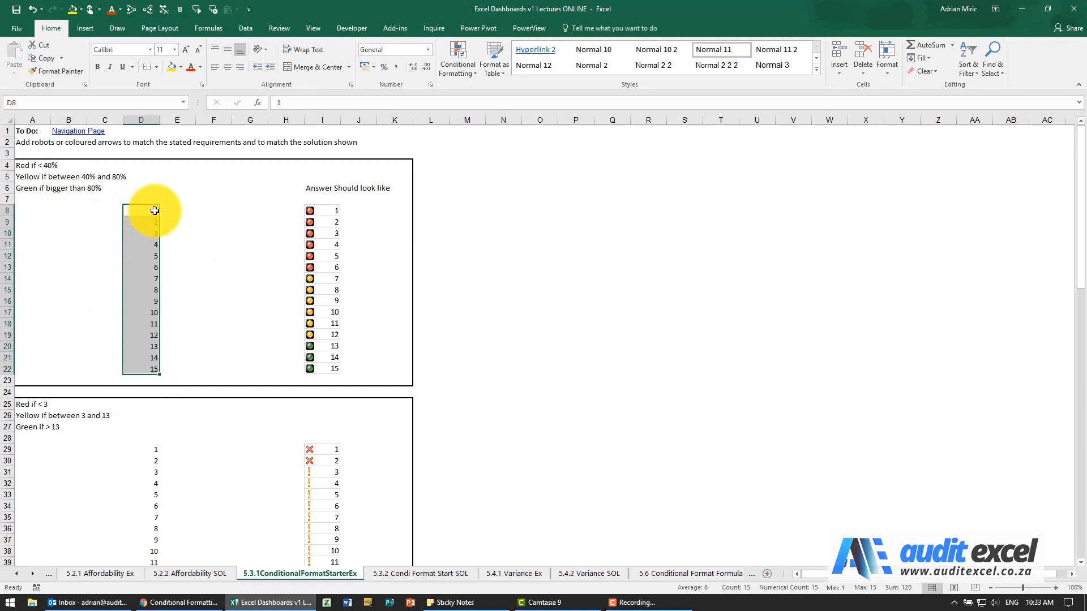
left_click_drag(154, 210, 154, 365)
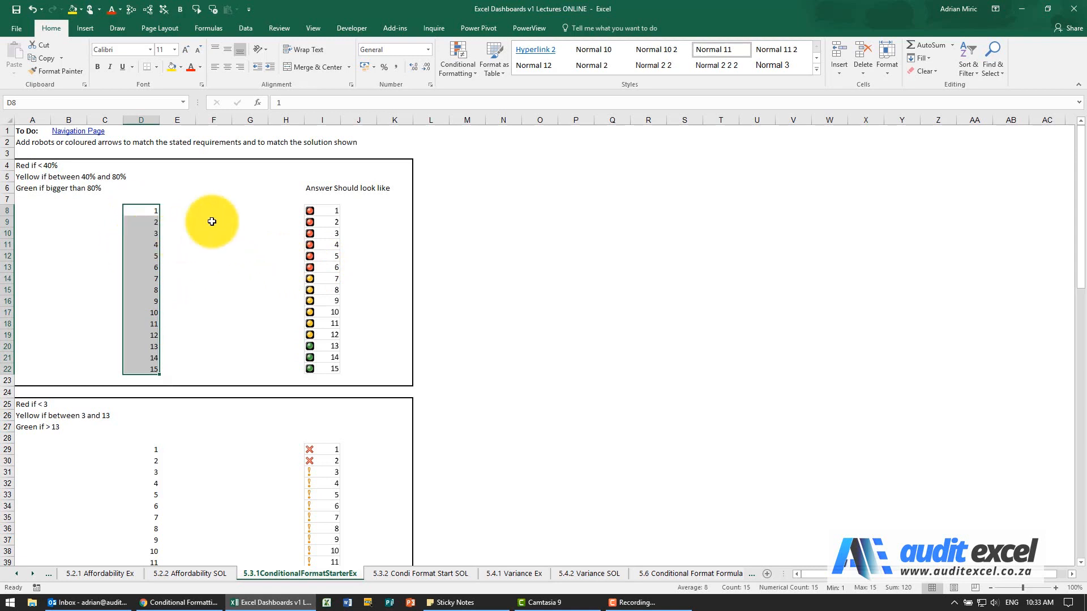
left_click(456, 58)
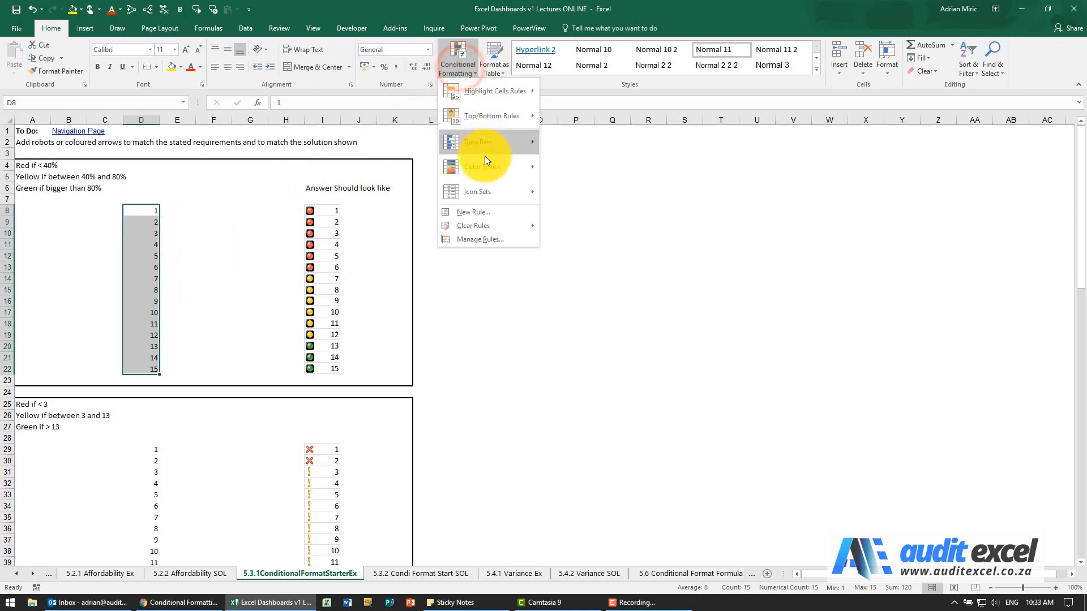
left_click(477, 192)
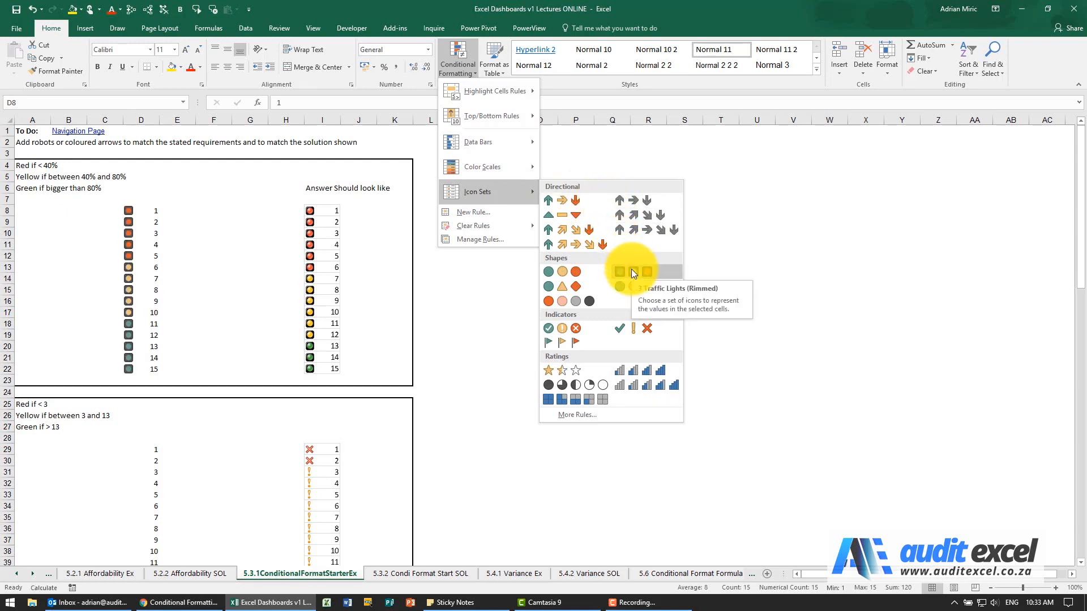
left_click(631, 271)
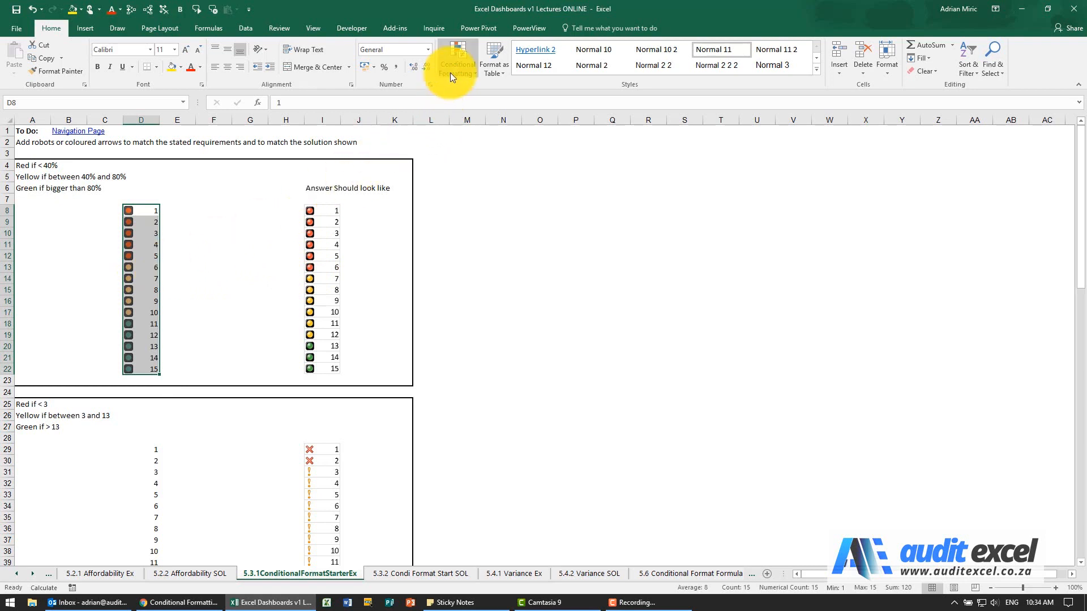
left_click(456, 59)
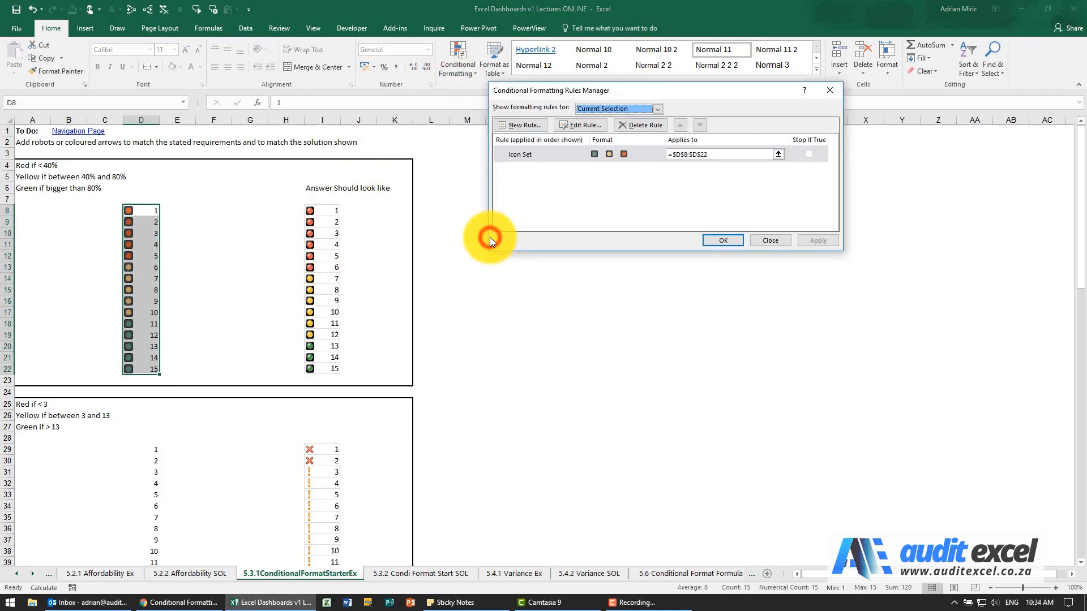
- Adjust the yellow-light threshold in the traffic-light rule and confirm it in the Rules Manager
left_click(580, 125)
type("40")
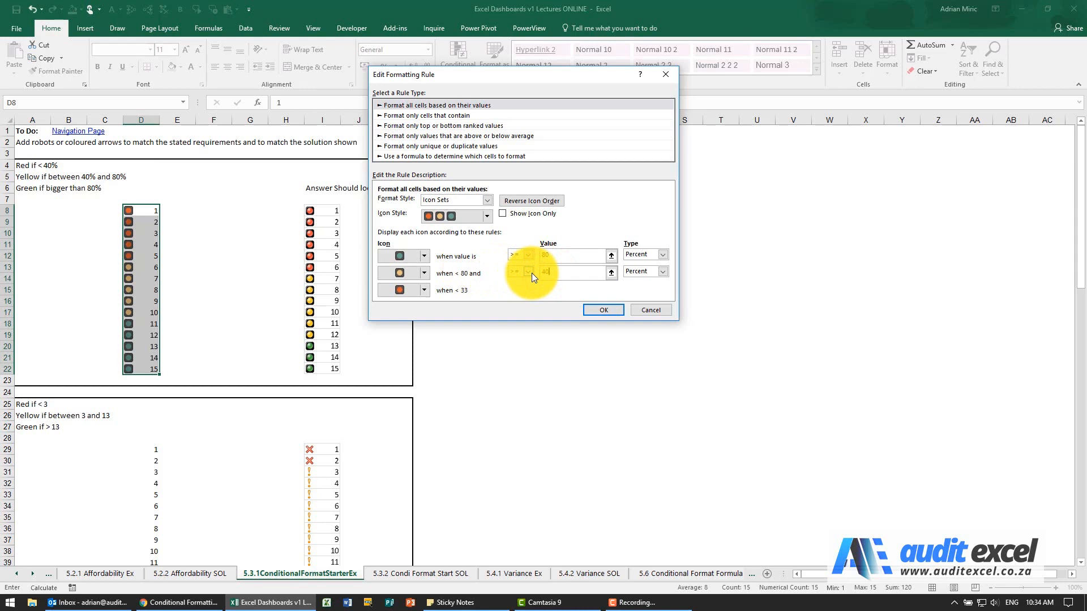
left_click(601, 309)
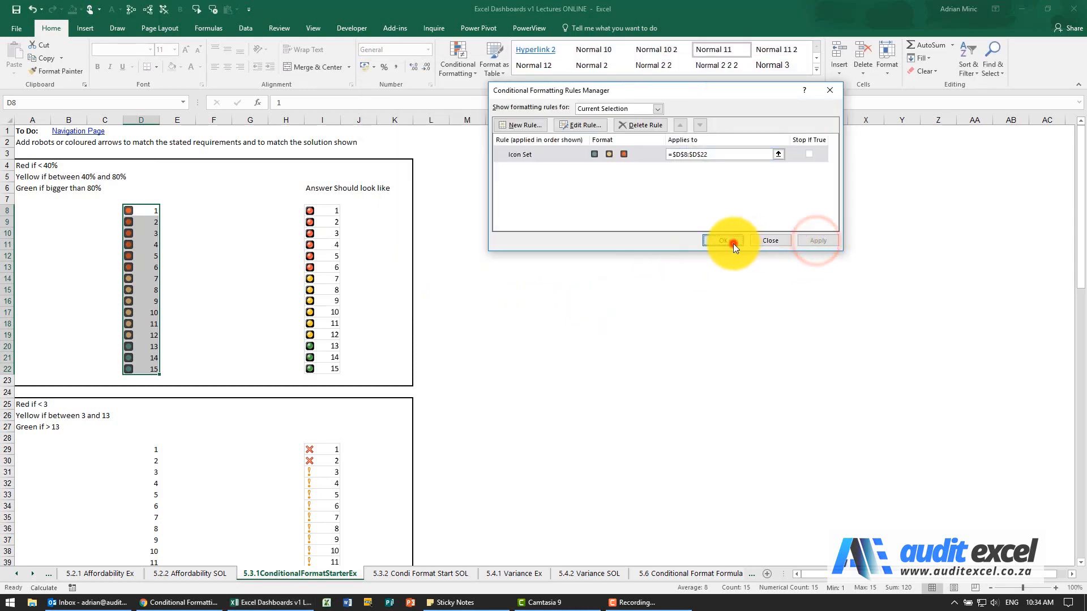
left_click(723, 240)
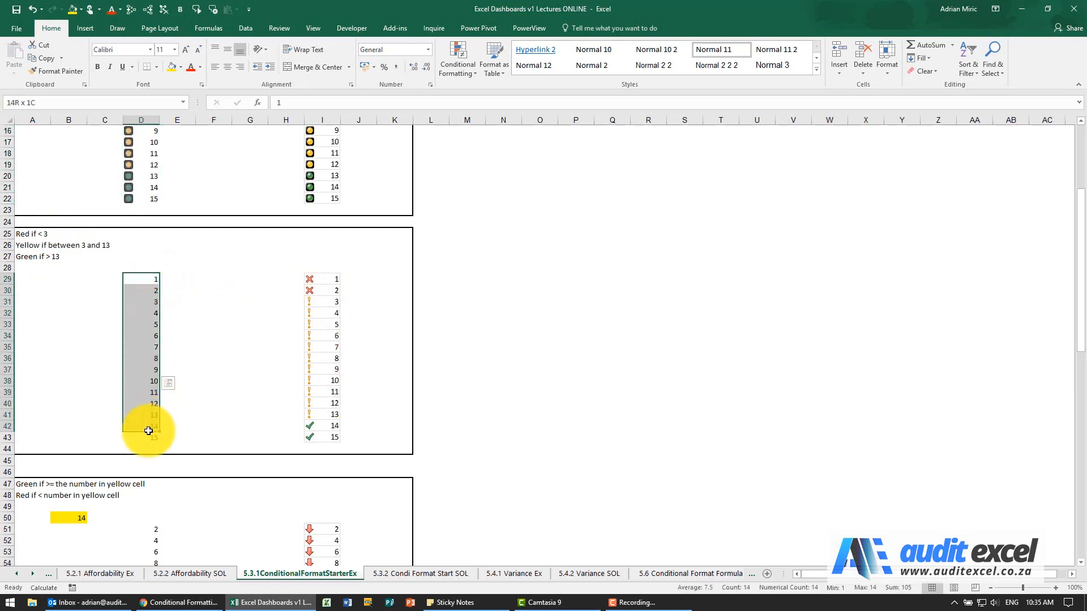
- Add the 3 Symbols tick/exclamation/cross icon set to the second exercise's numbers and list its rules
left_click(457, 59)
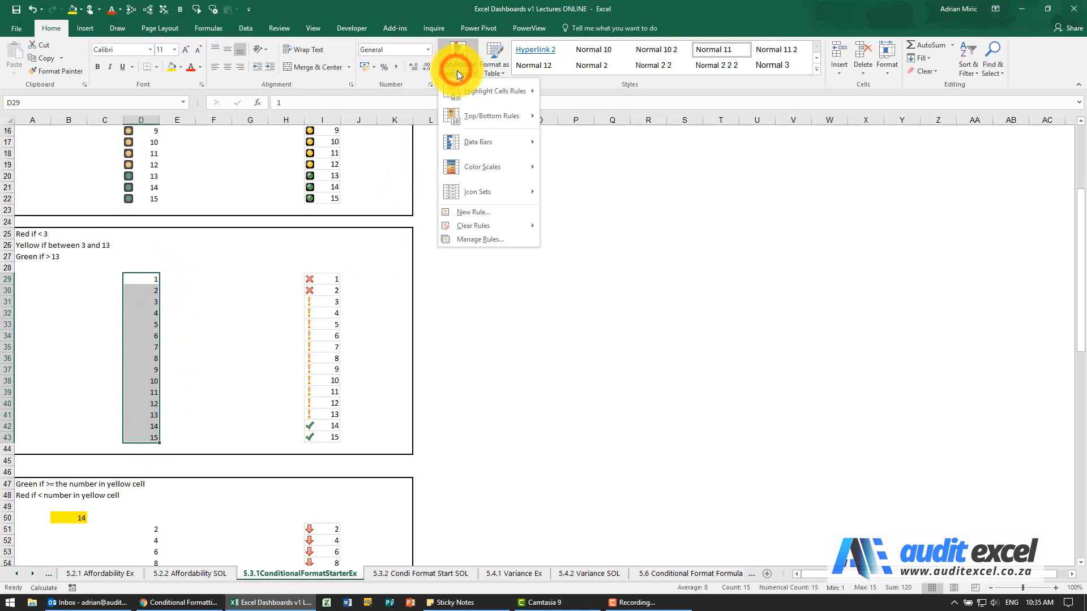
mouse_move(477, 192)
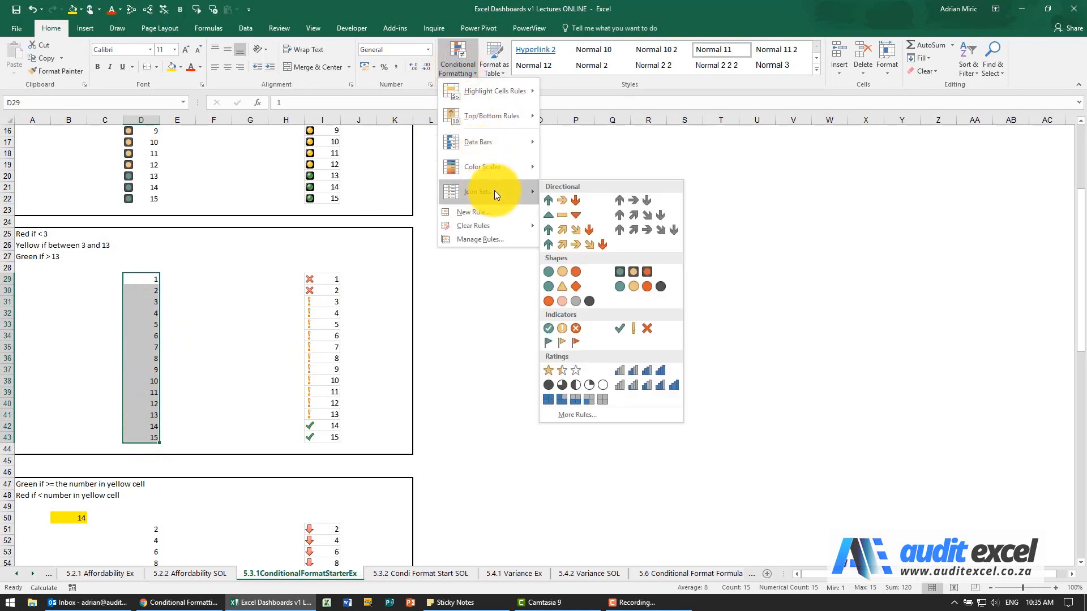
mouse_move(619, 327)
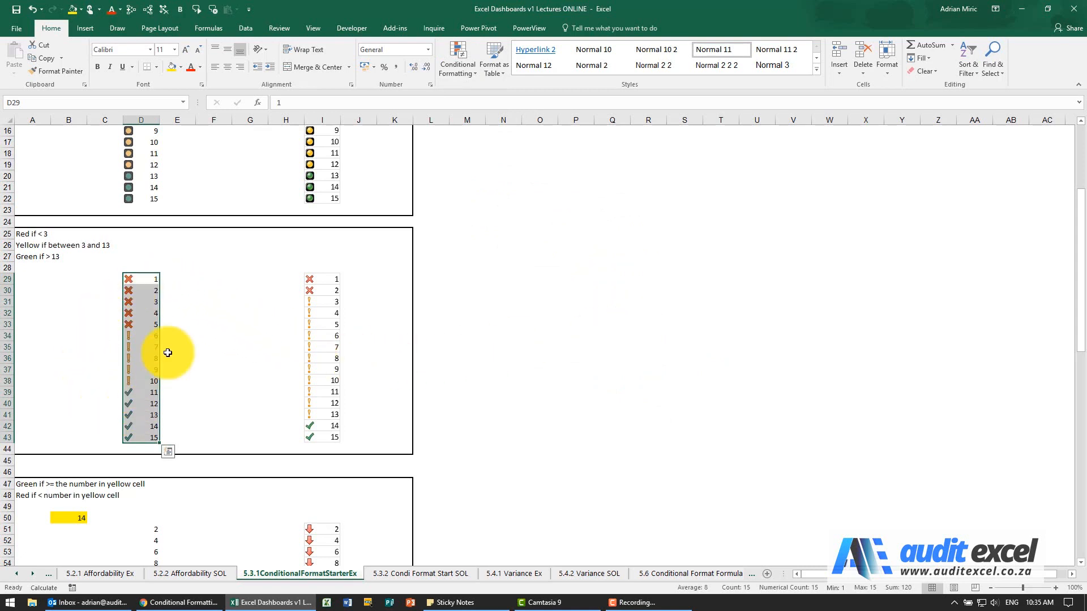
mouse_move(364, 279)
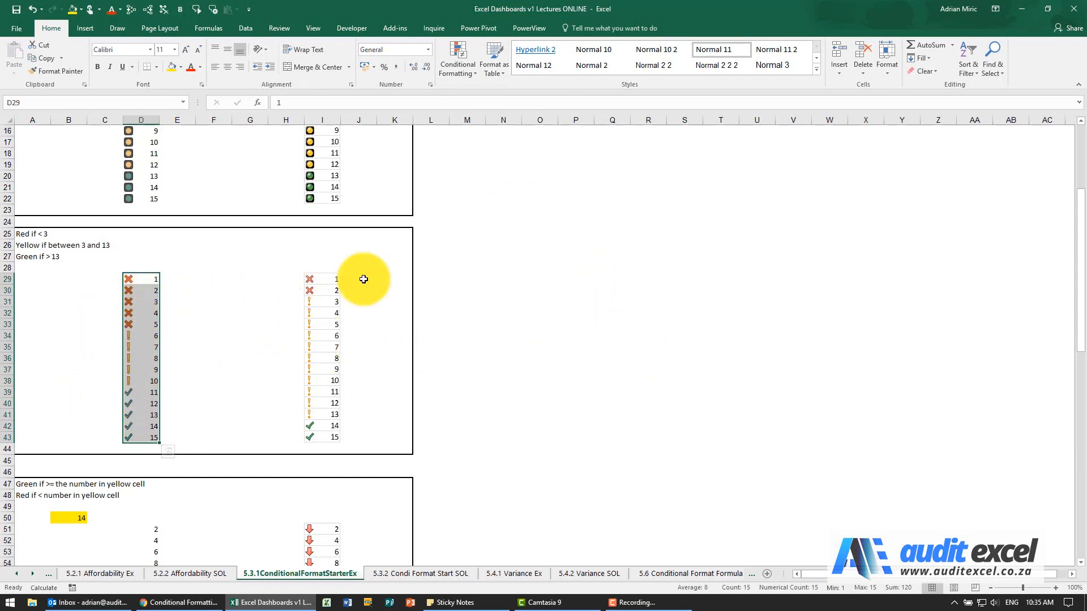
left_click(457, 59)
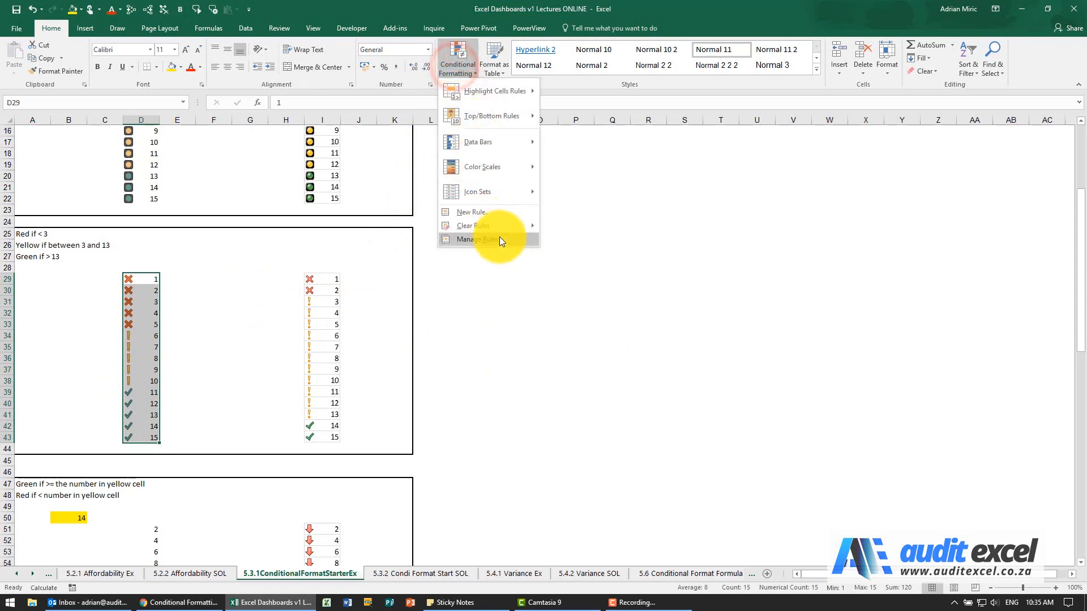
left_click(476, 239)
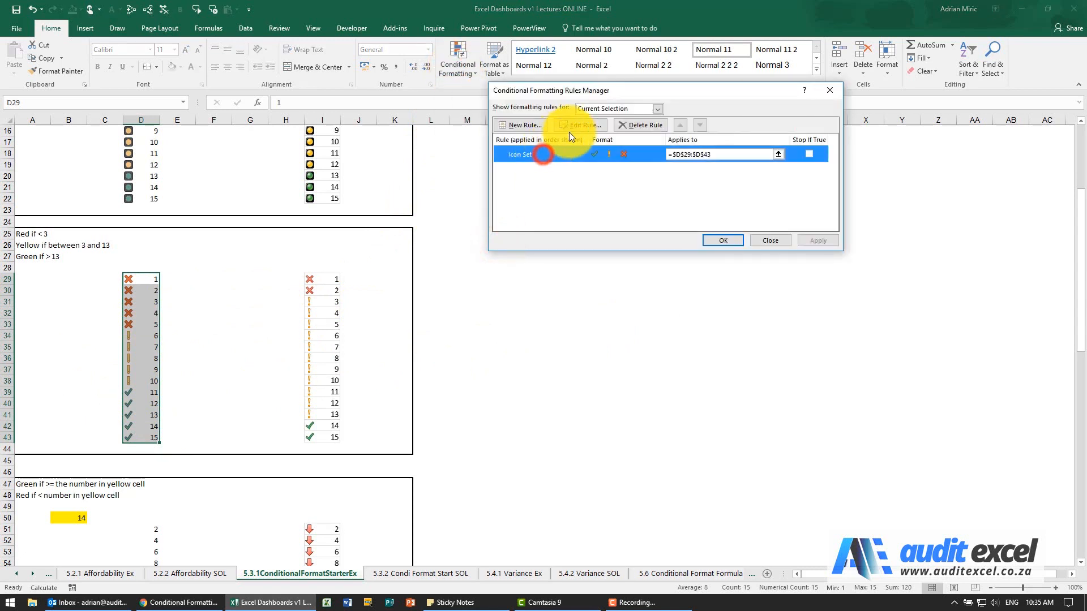
- Set the symbols rule to Number thresholds: ticks above 13, exclamations from 3, crosses below 3
left_click(578, 125)
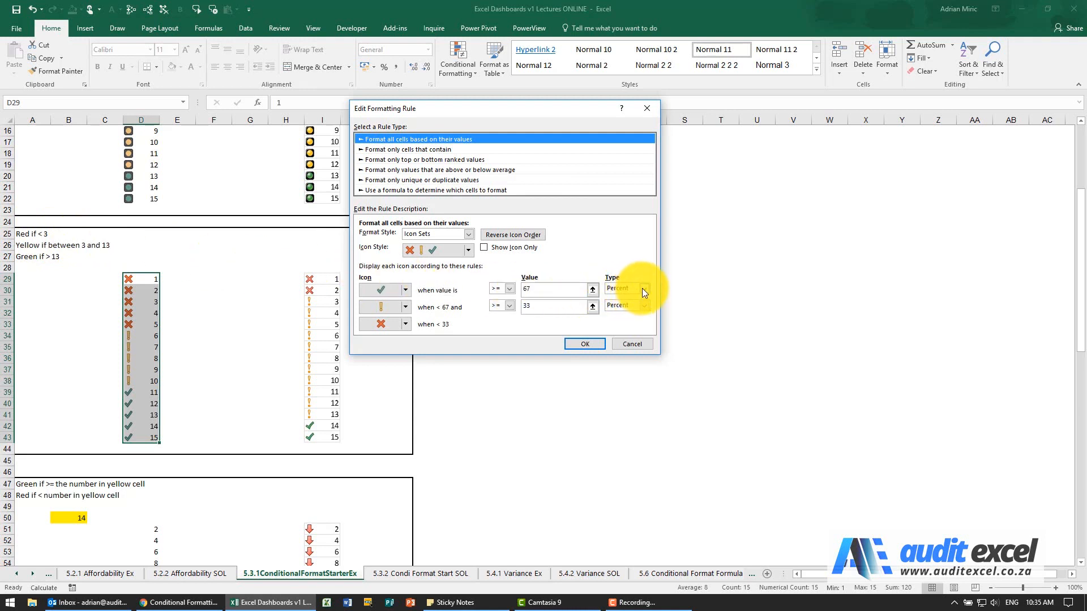
left_click(627, 289)
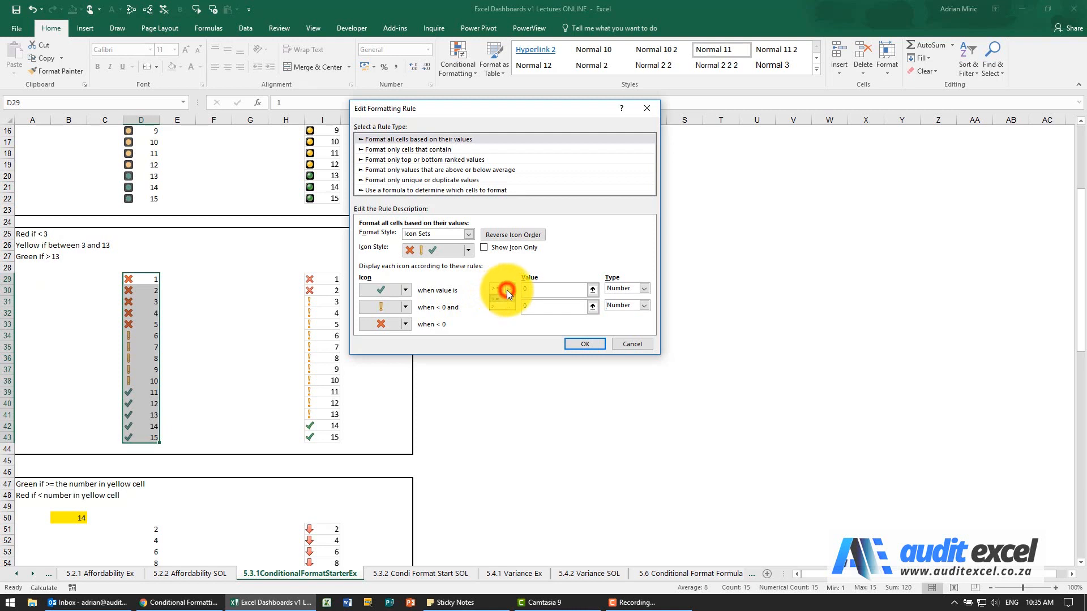
left_click(538, 289)
type("13")
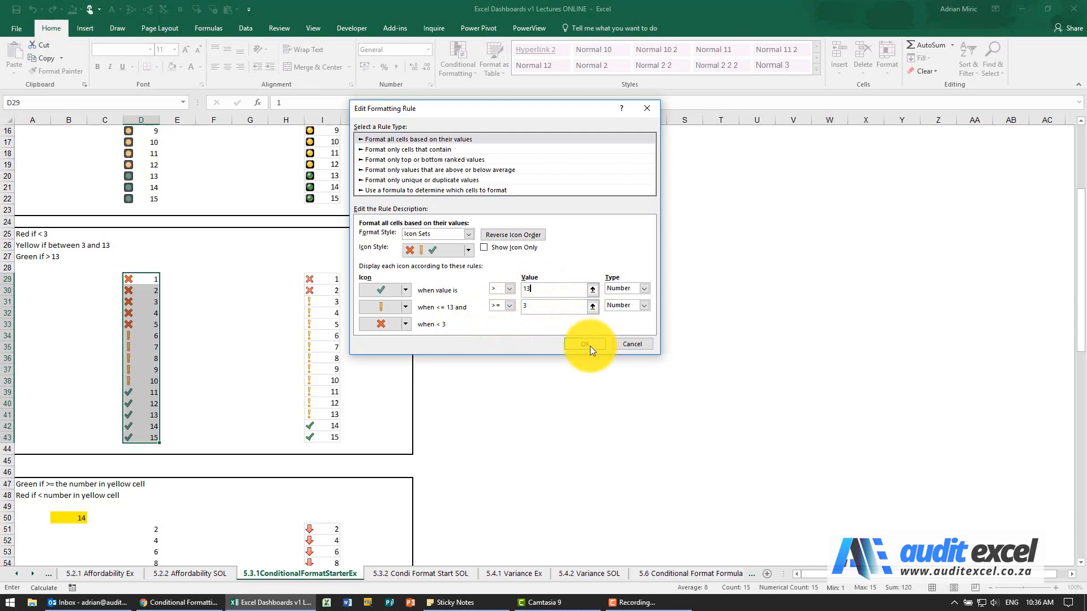
left_click(585, 344)
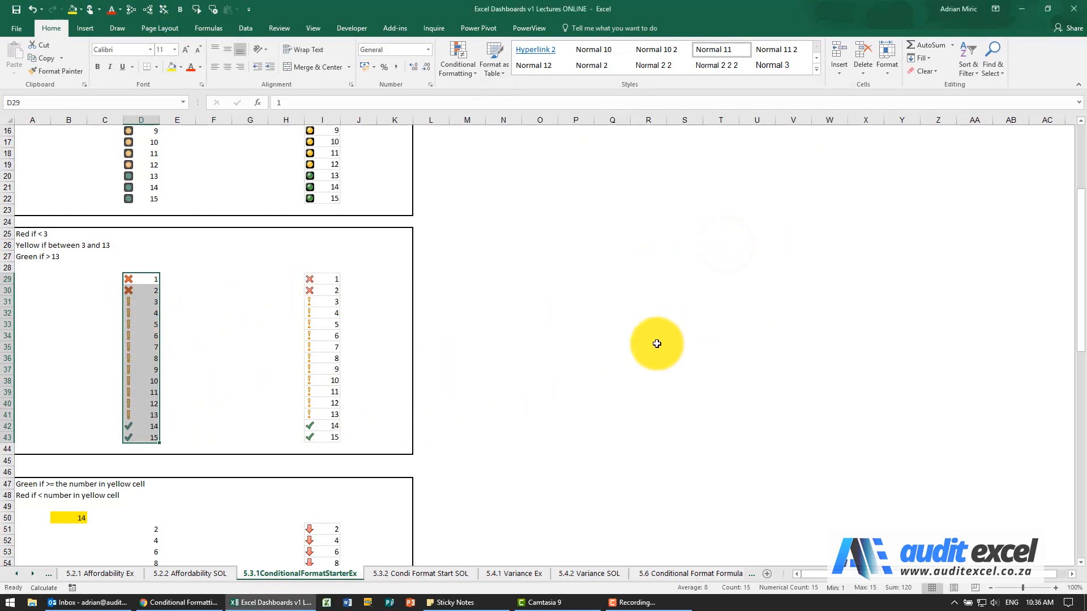
- Add a 3 Arrows icon set to the third exercise's numbers in D51:D60 and list its rules
scroll("down", 3)
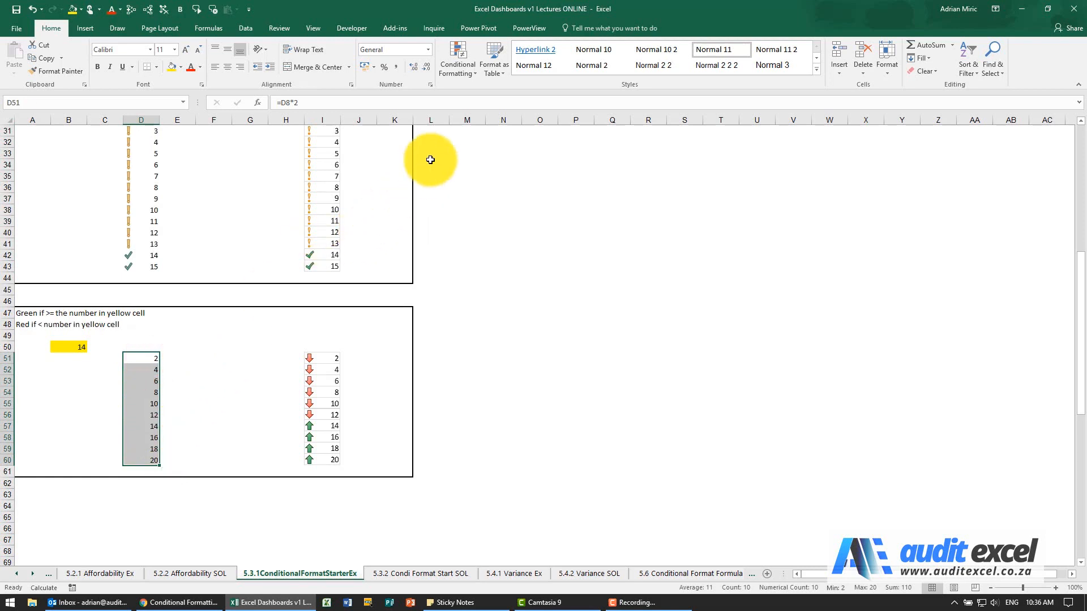
left_click(457, 59)
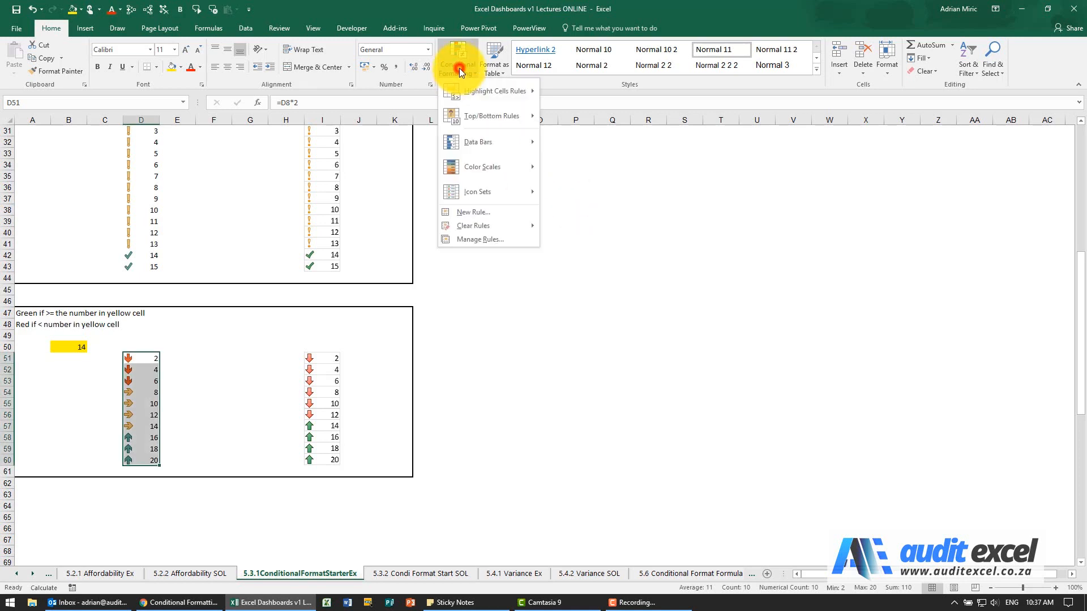
left_click(479, 239)
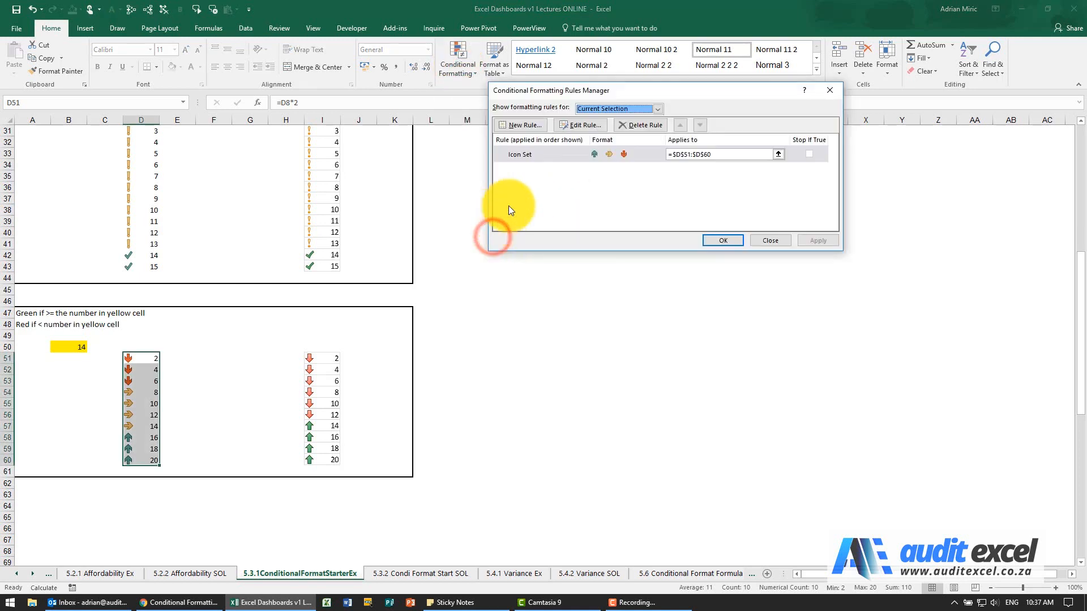
- Set both arrow thresholds to Number referencing =$B$50 so values of at least 14 get up arrows
left_click(580, 124)
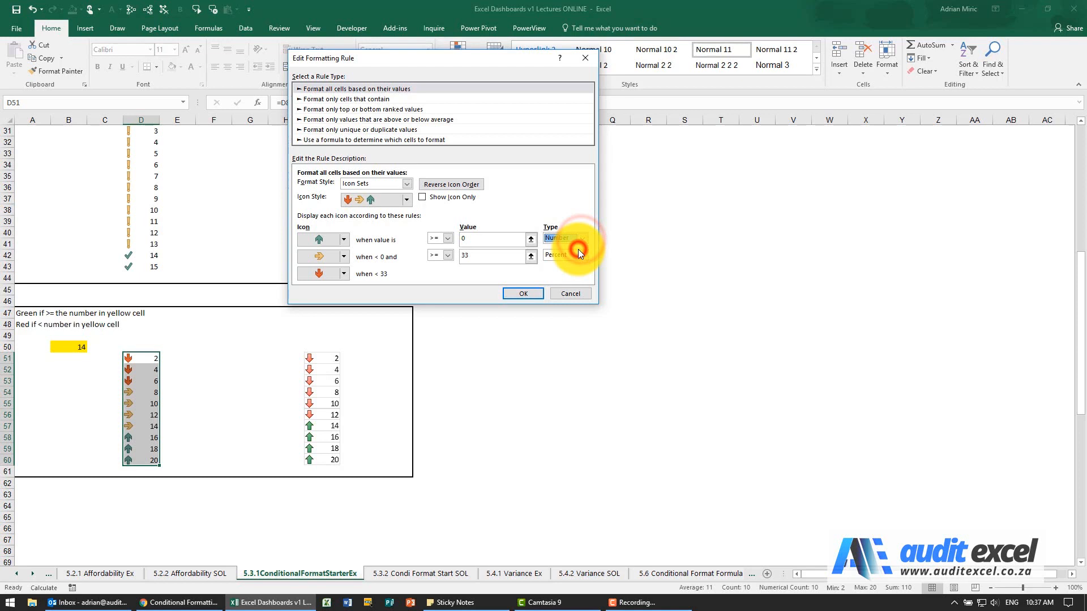
left_click(562, 255)
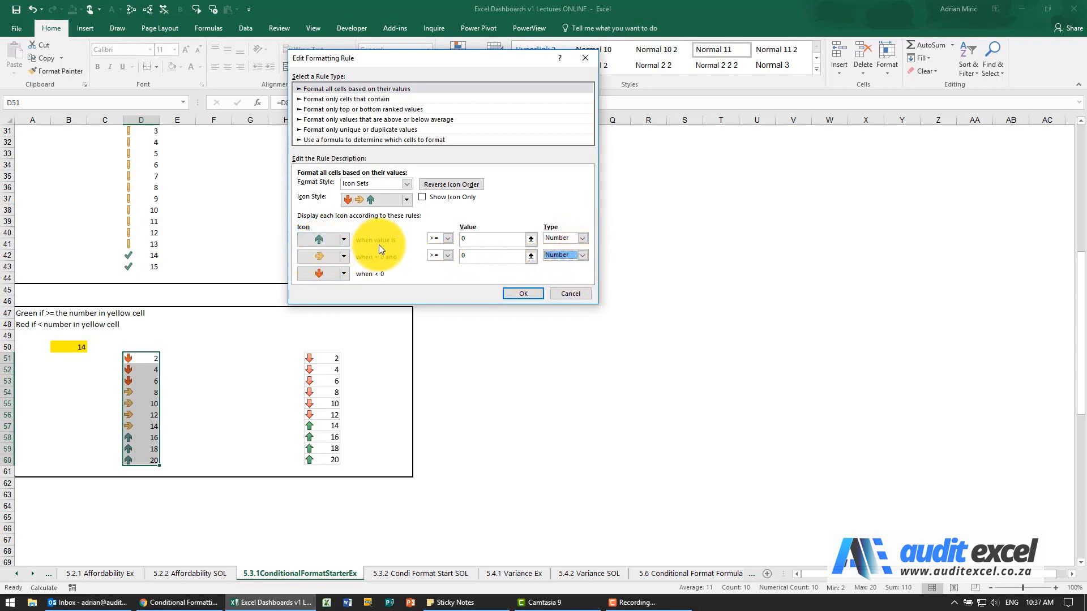
left_click(492, 238)
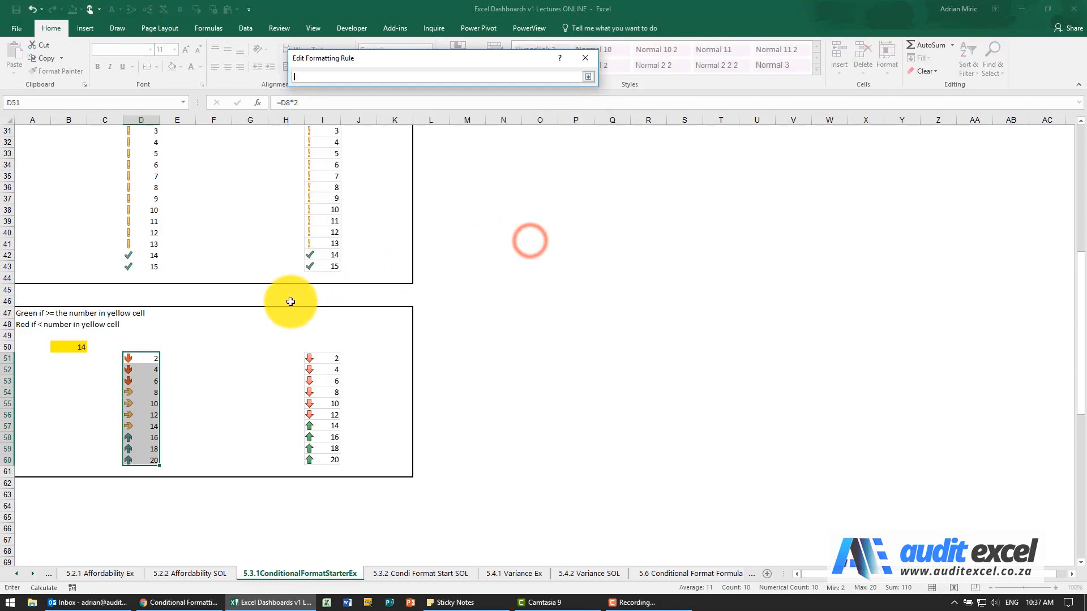
left_click(68, 346)
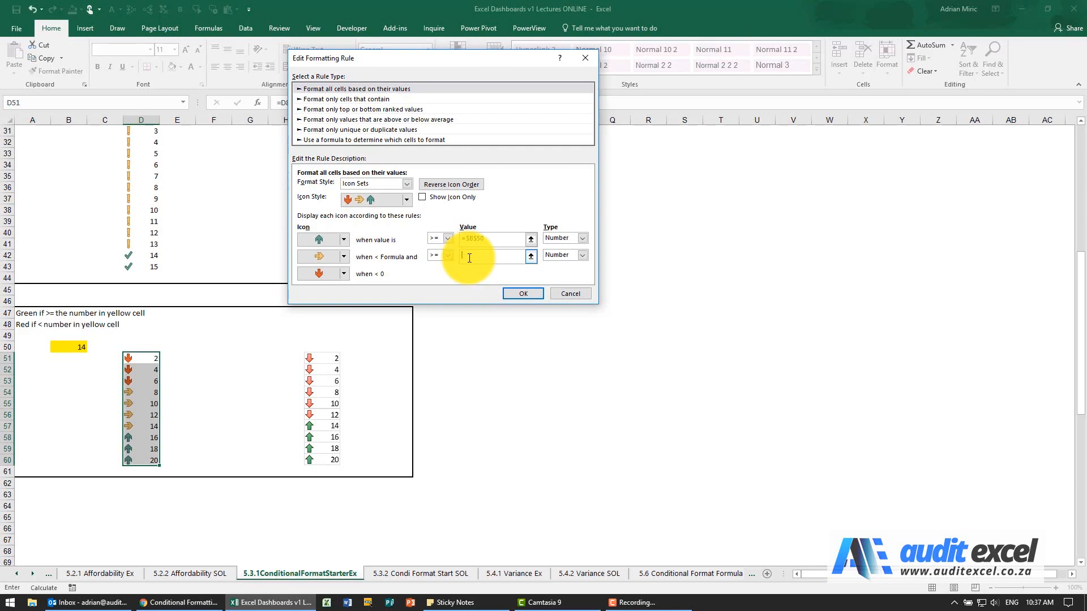
type("=$B$50")
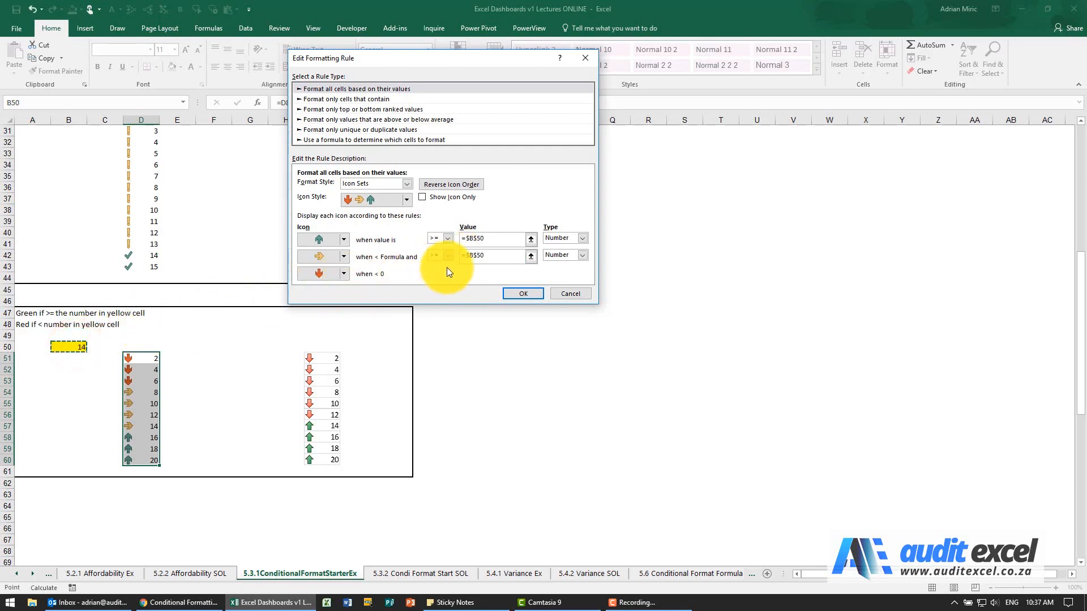
left_click(522, 293)
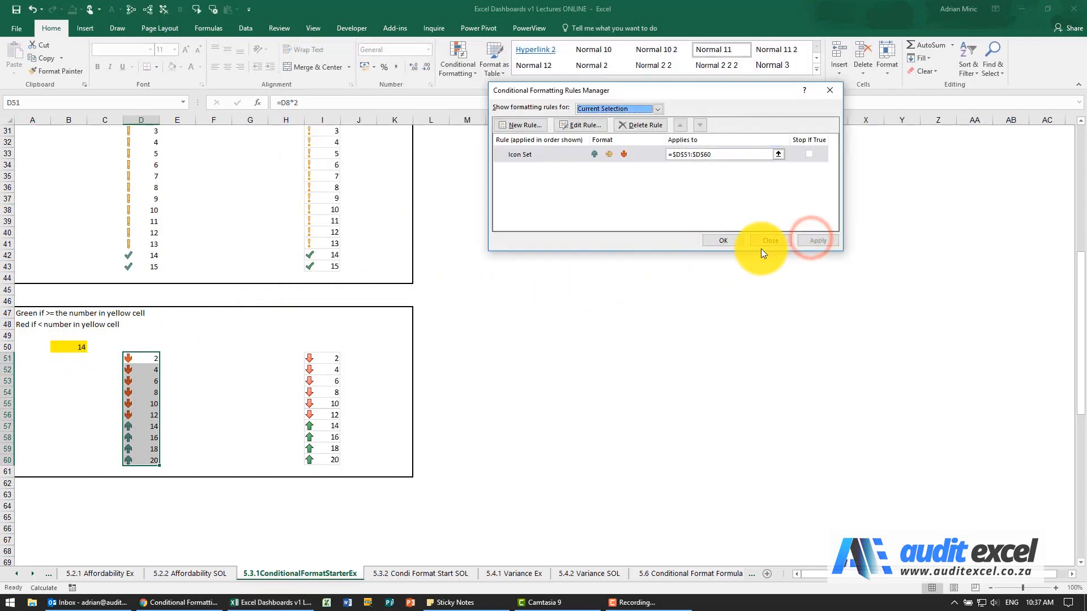
- Close the rules list and reopen Manage Rules to verify the arrow rule
left_click(769, 240)
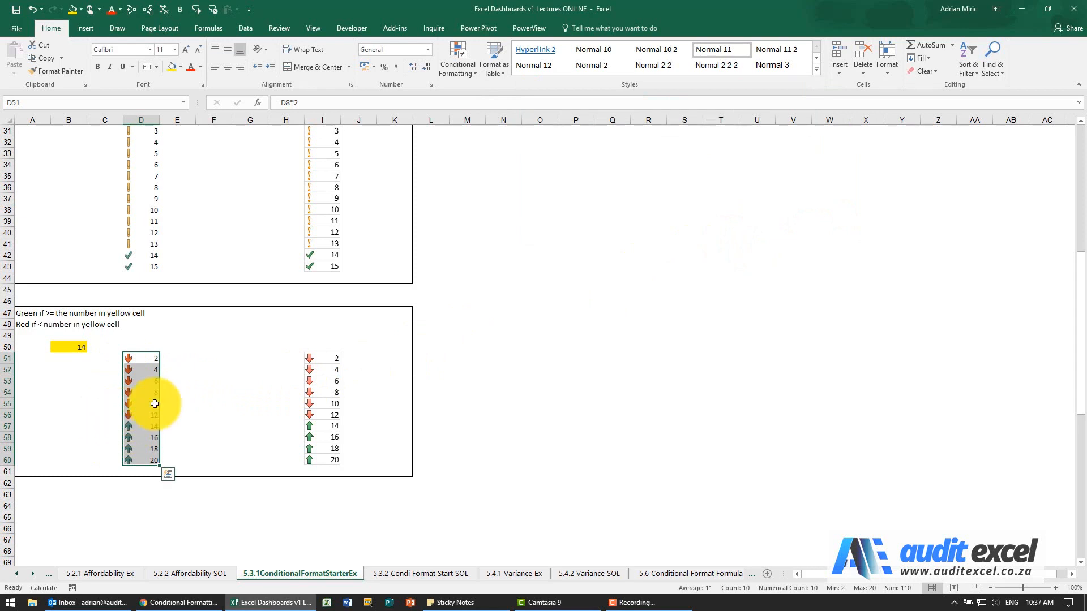
left_click(457, 59)
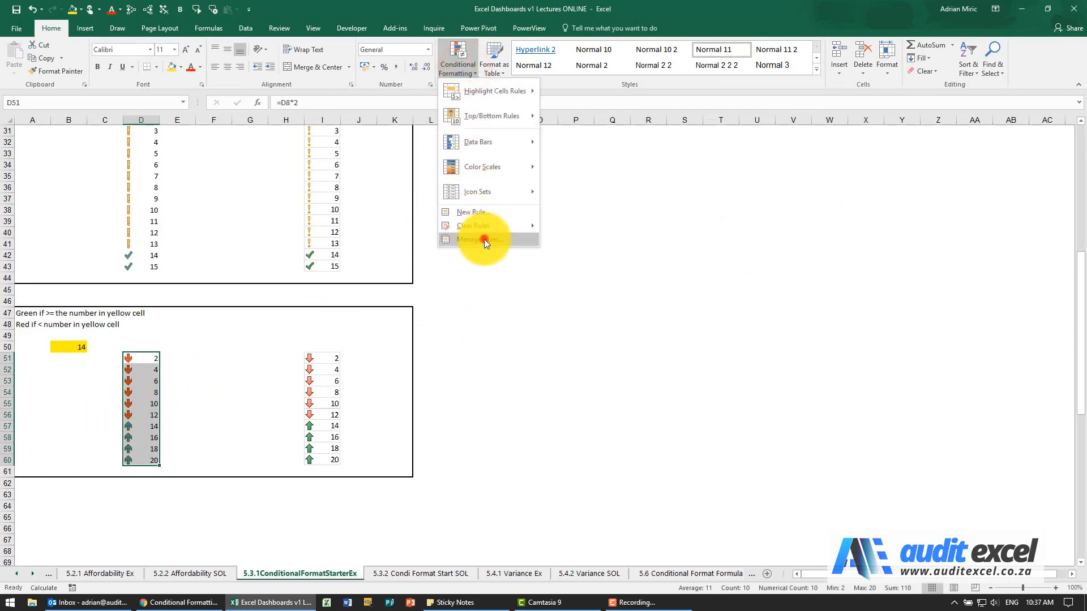
left_click(479, 239)
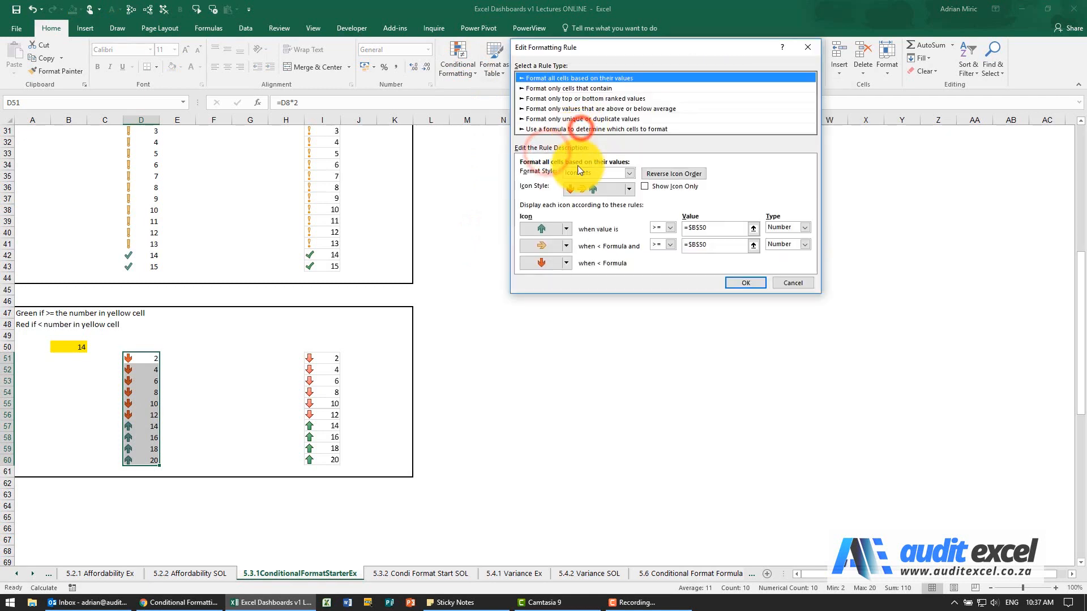